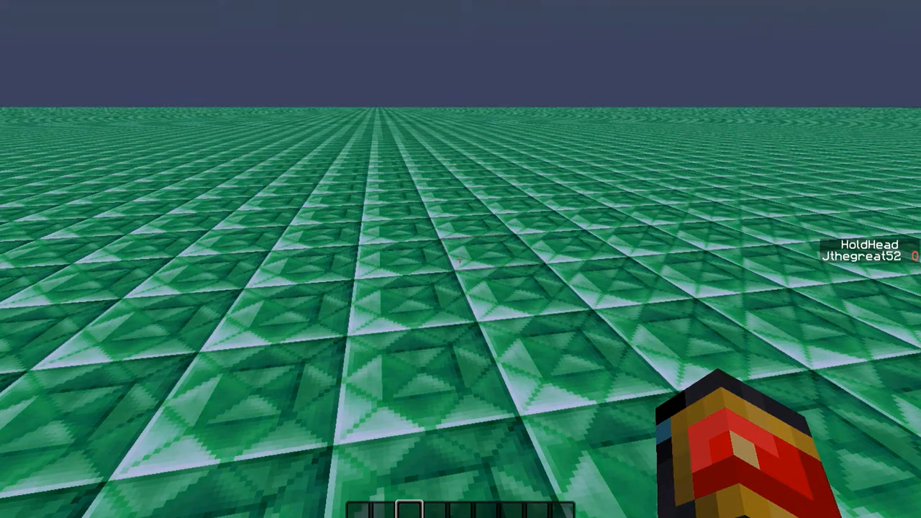
mouse_move(460, 259)
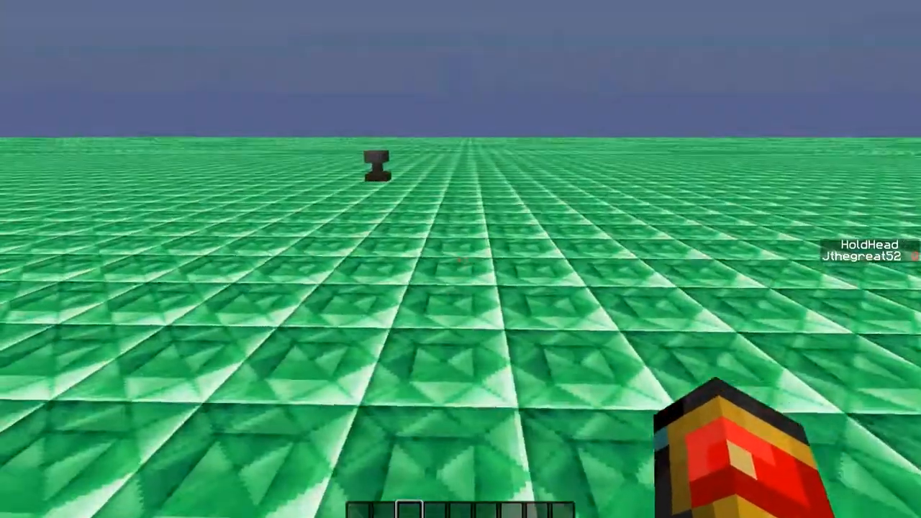
mouse_move(461, 259)
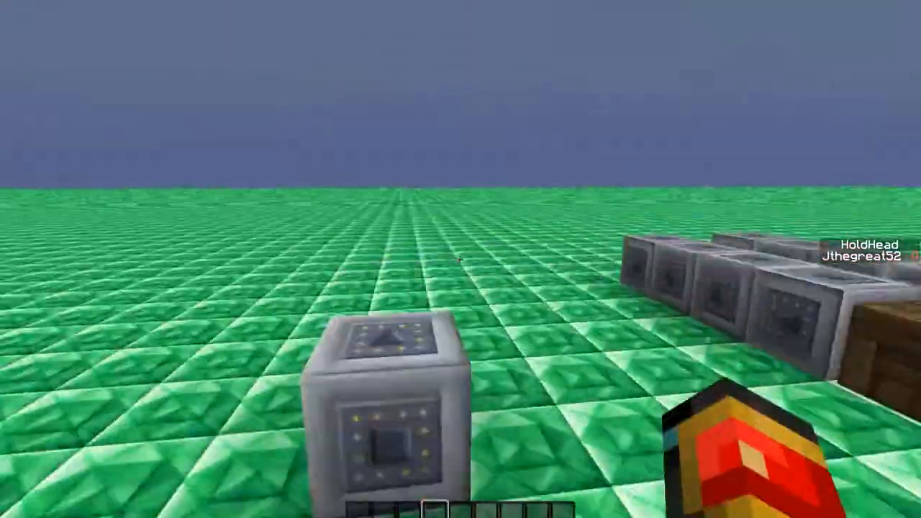
mouse_move(460, 259)
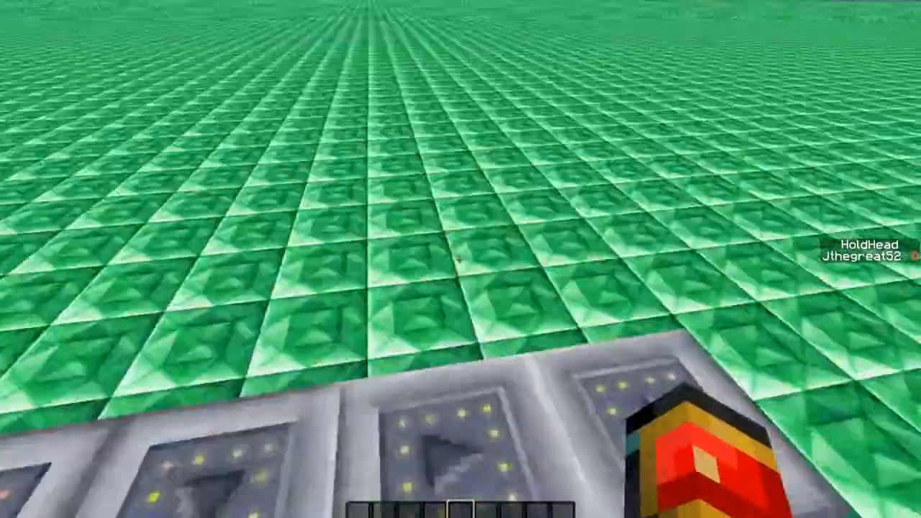
mouse_move(461, 259)
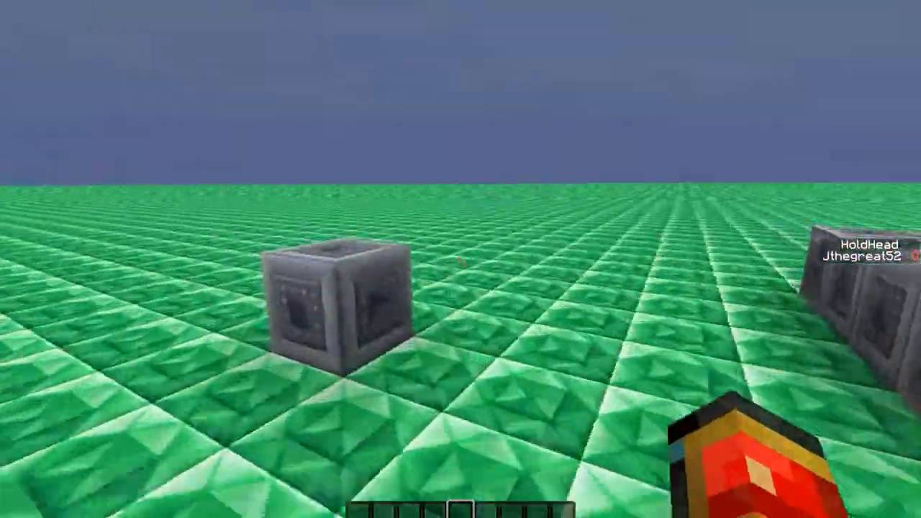
mouse_move(460, 259)
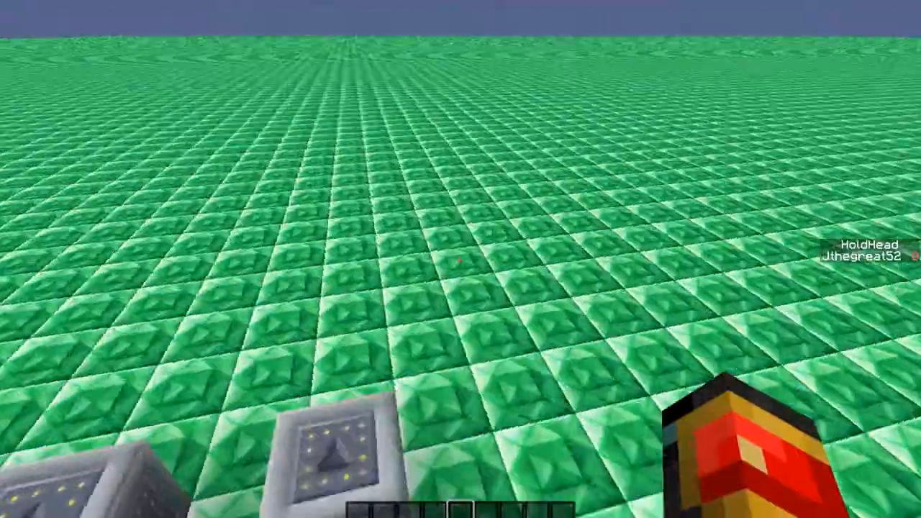
mouse_move(461, 259)
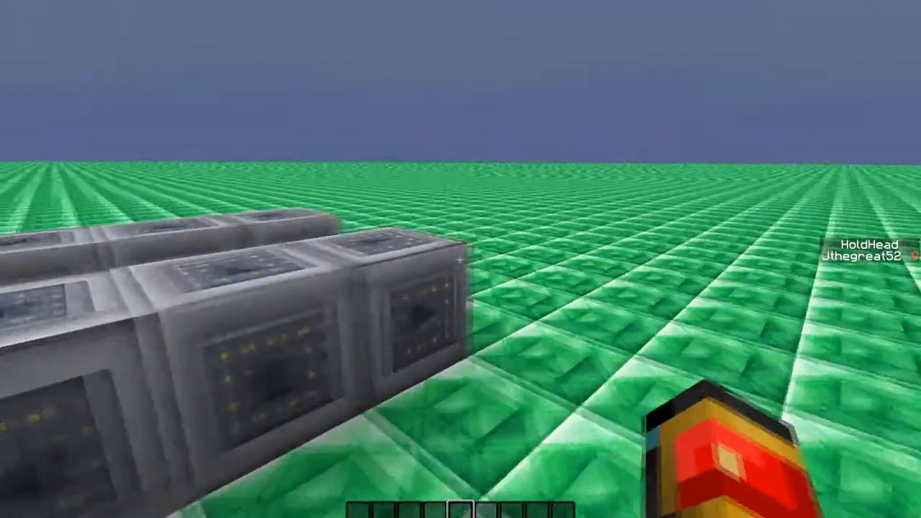
mouse_move(461, 259)
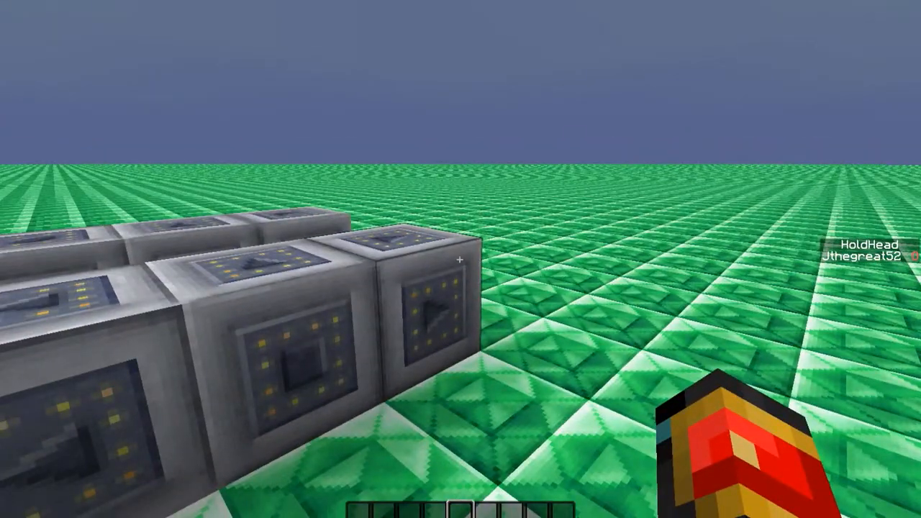
mouse_move(461, 259)
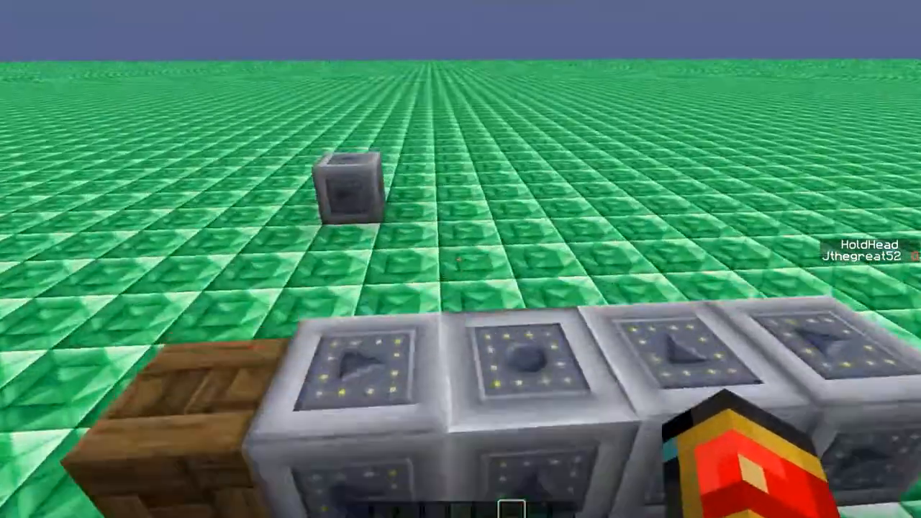
mouse_move(461, 259)
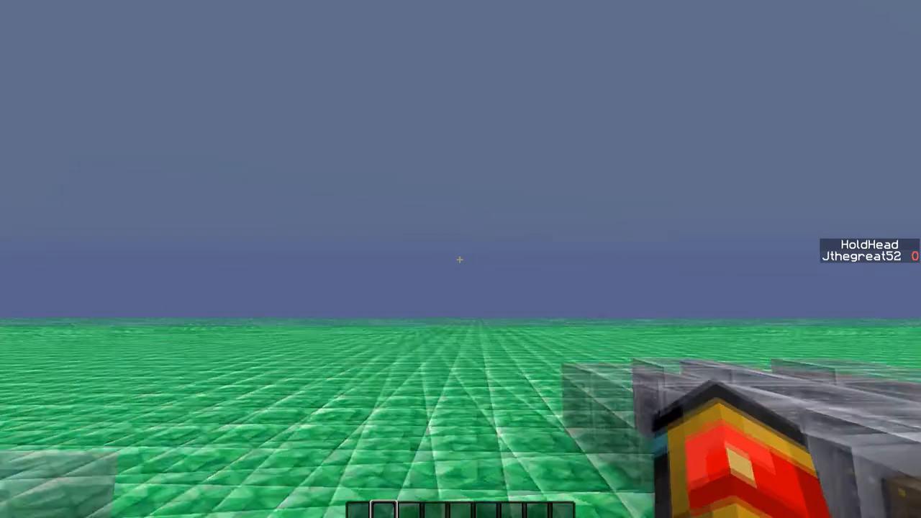
Step: Search 'armo' in the creative inventory and stand an Armor Stand on the emerald floor
key(e)
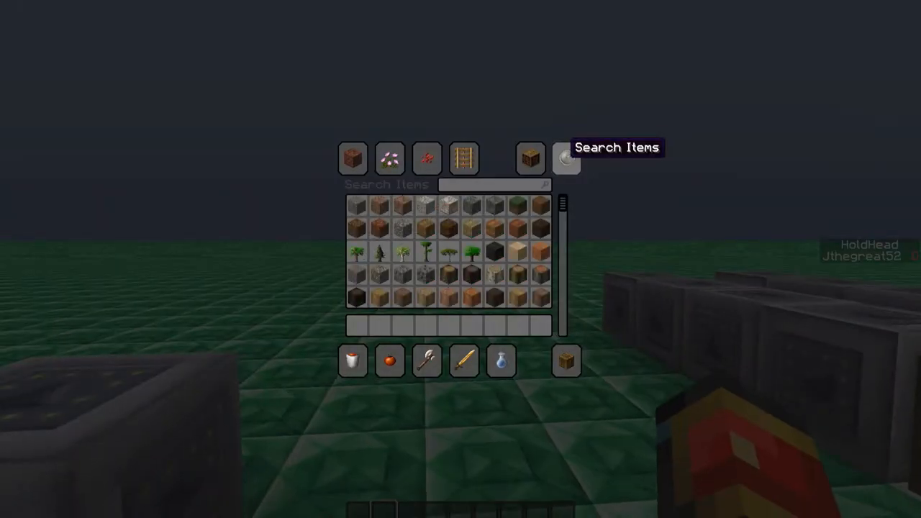
text(armo)
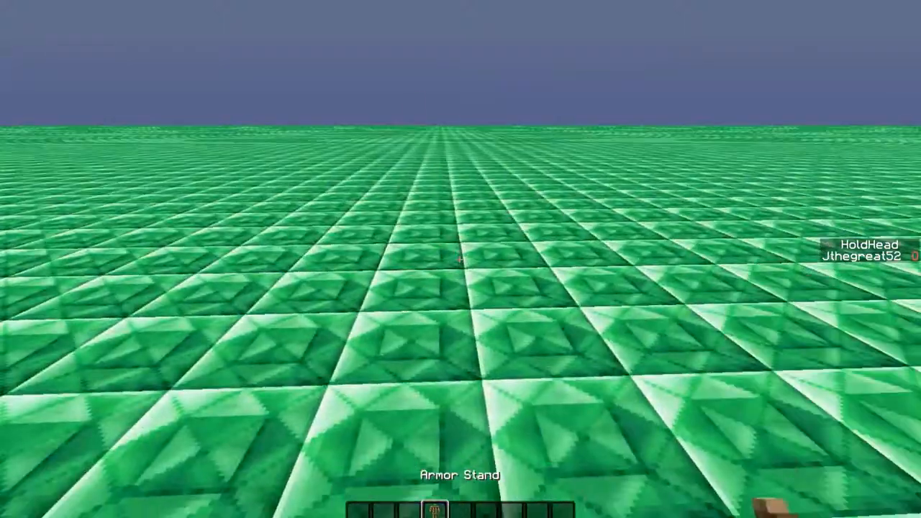
click(460, 259)
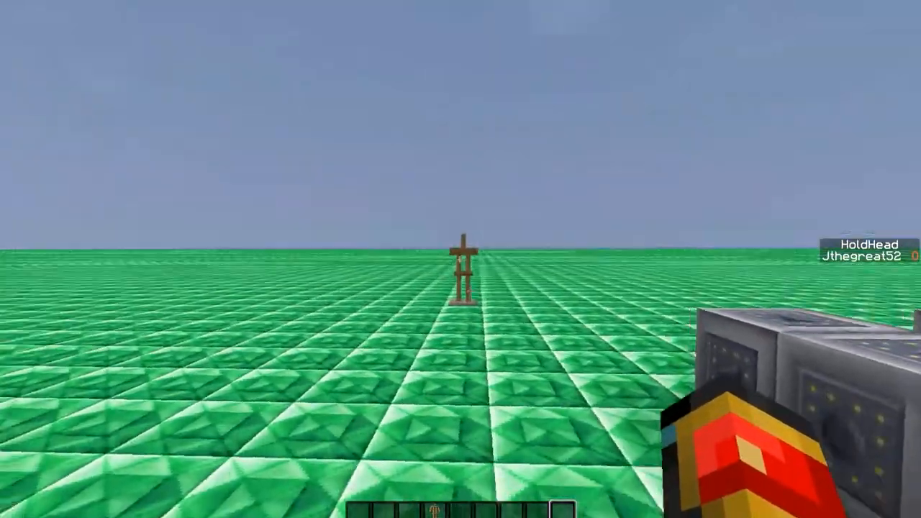
mouse_move(460, 259)
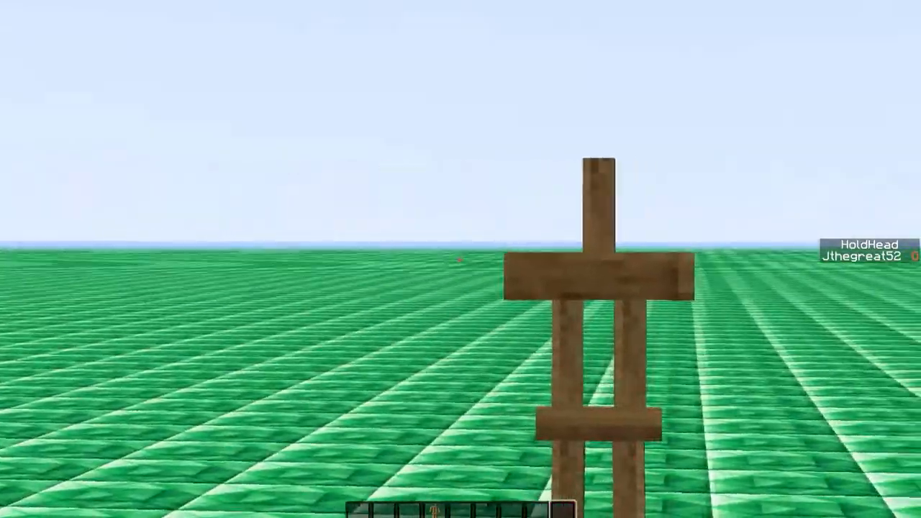
mouse_move(460, 259)
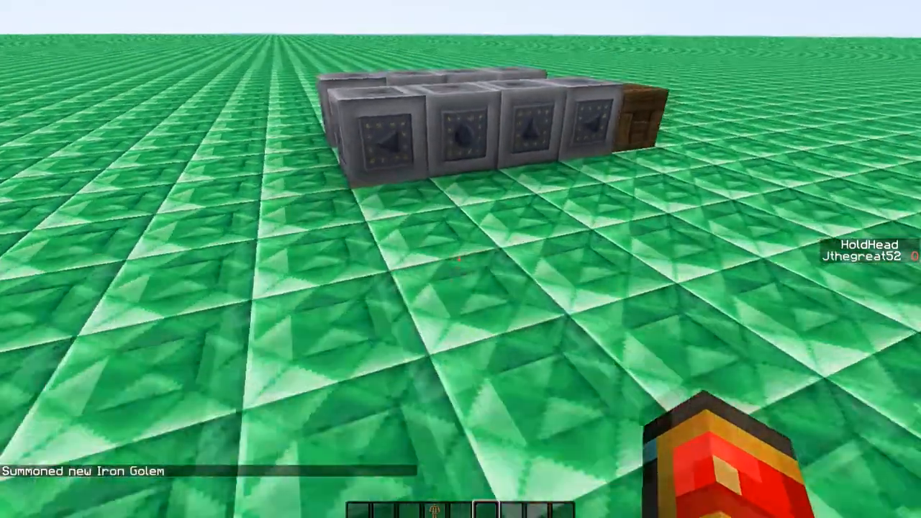
mouse_move(461, 259)
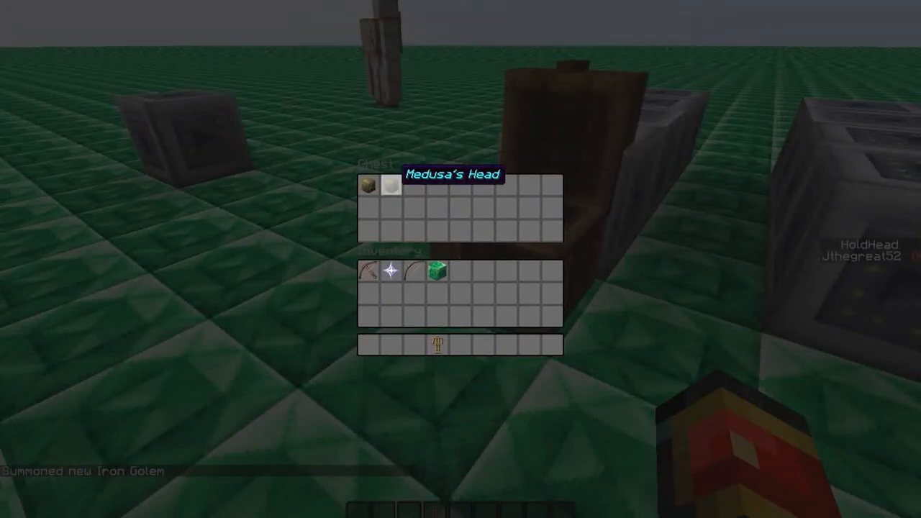
Step: Pick up Medusa's Head from the inventory to hold it for the test
click(392, 185)
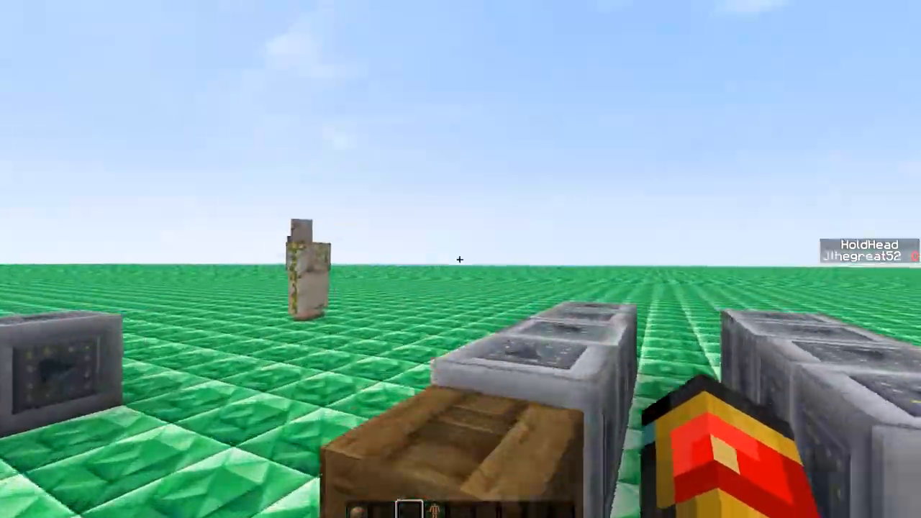
mouse_move(461, 259)
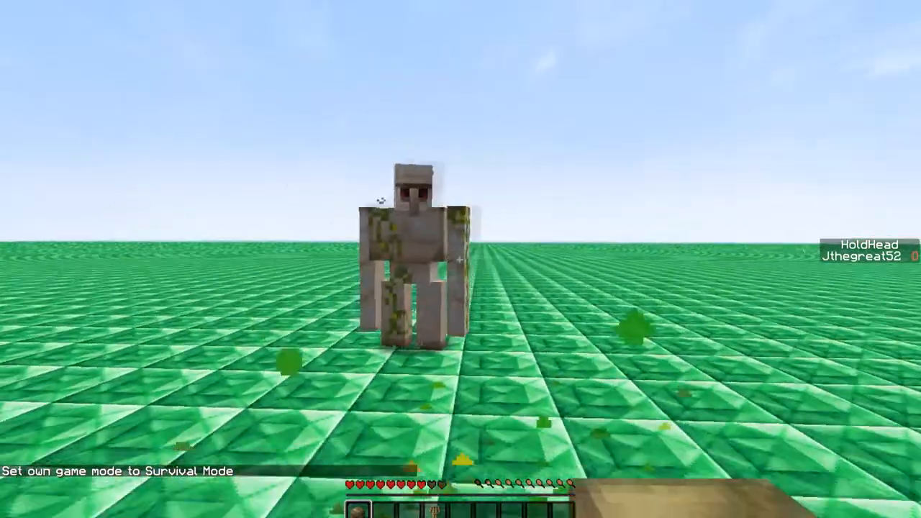
mouse_move(460, 258)
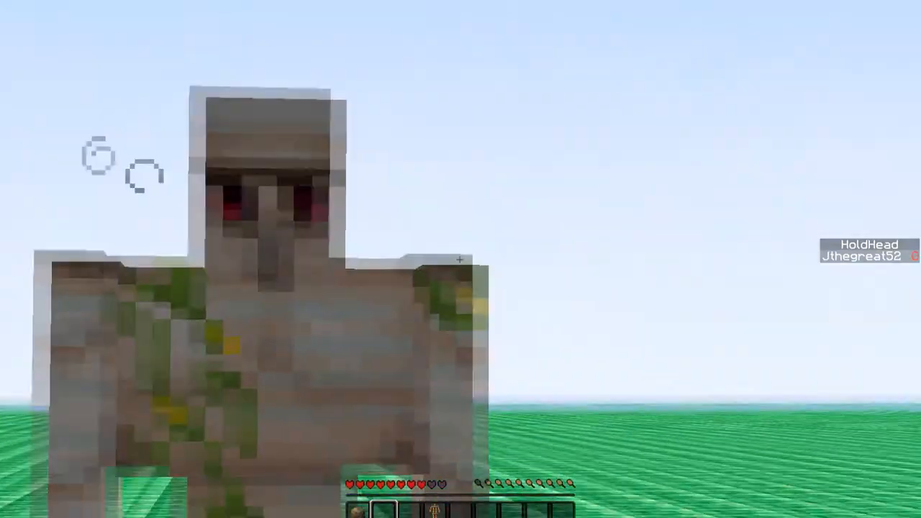
mouse_move(460, 259)
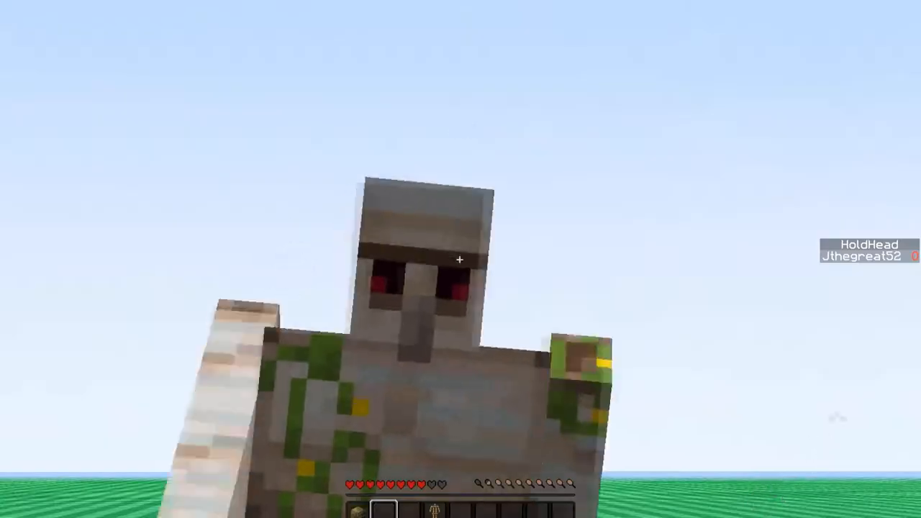
mouse_move(460, 259)
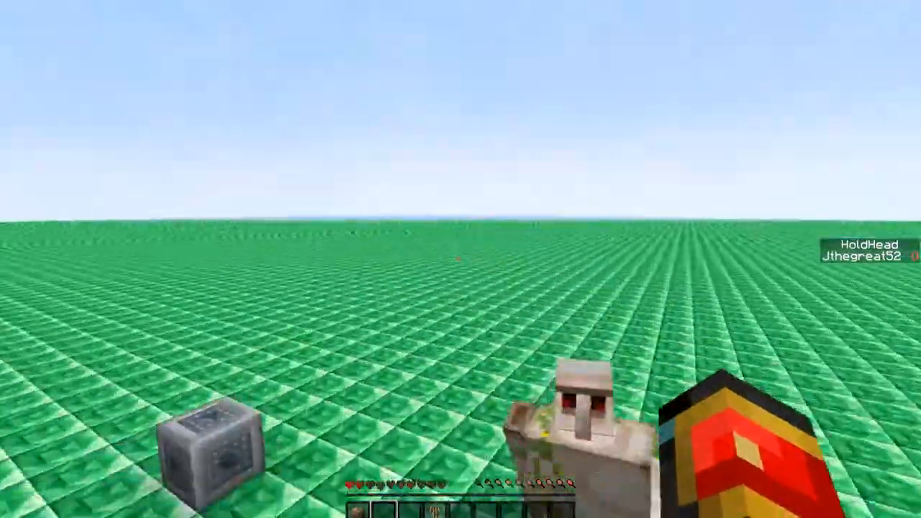
mouse_move(461, 259)
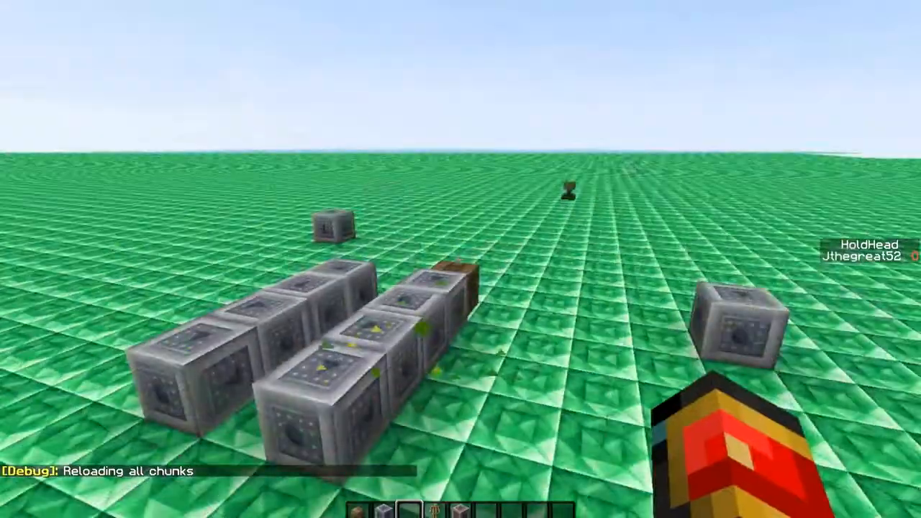
mouse_move(460, 259)
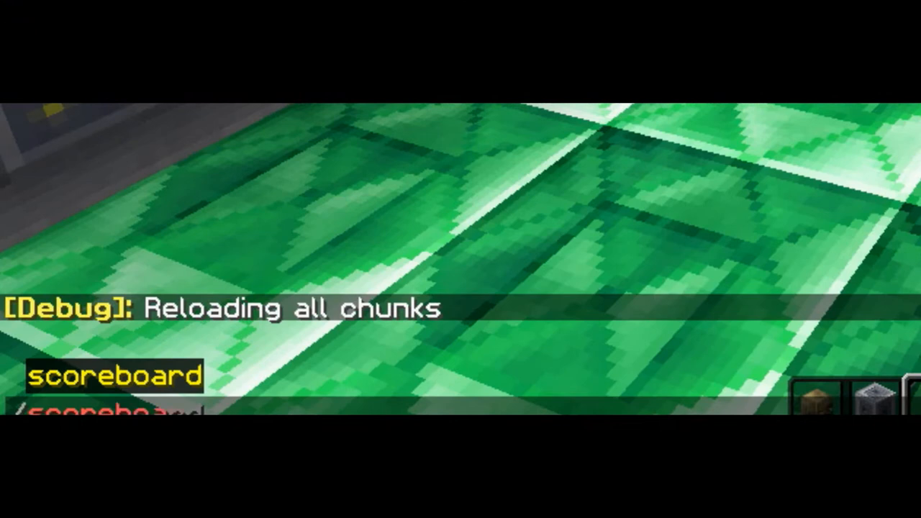
Step: Enter the /scoreboard objectives add command in chat, typing 'players' and 'position' with Tab completion
text(players)
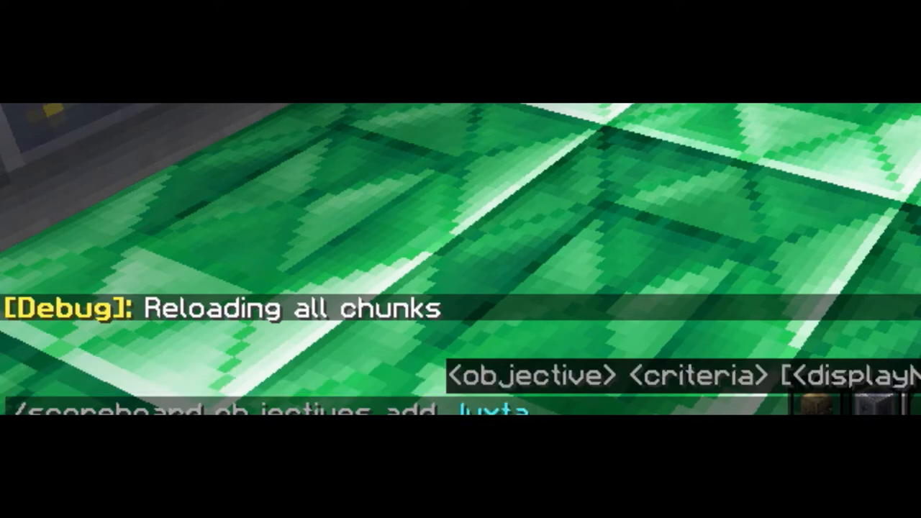
text(position)
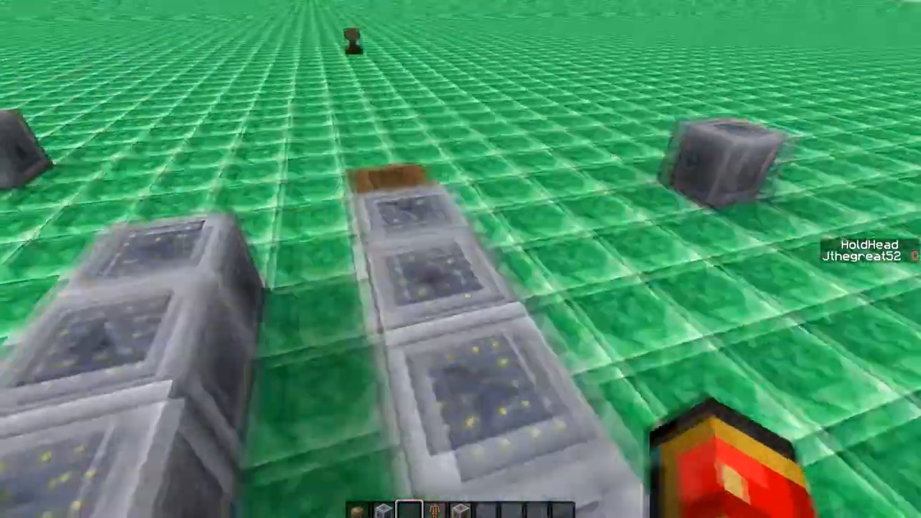
mouse_move(461, 259)
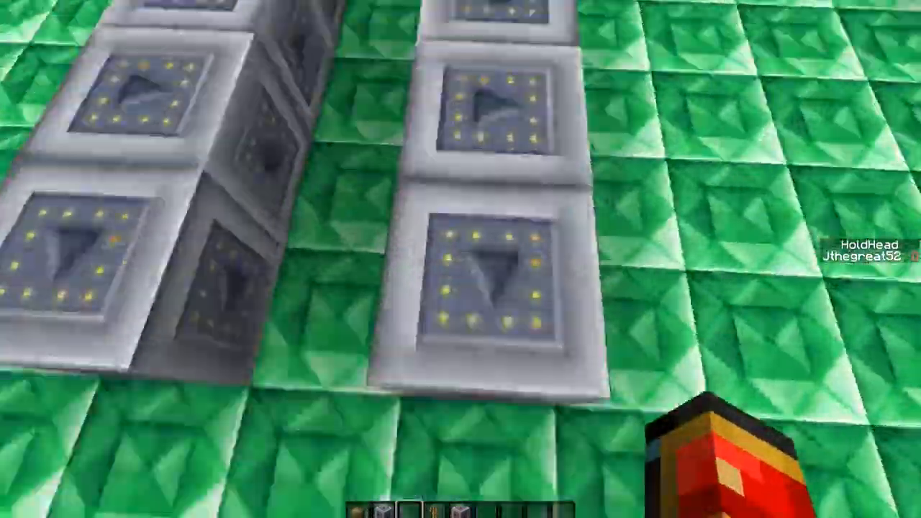
mouse_move(460, 259)
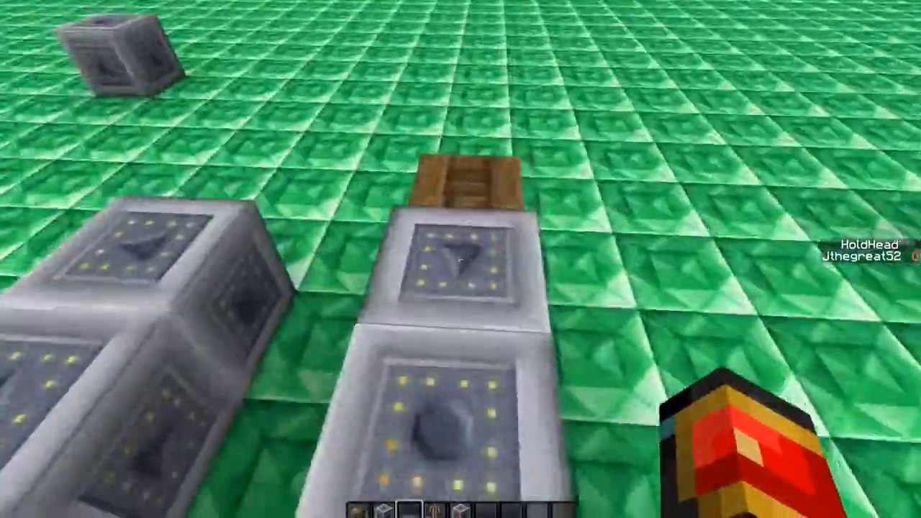
mouse_move(460, 259)
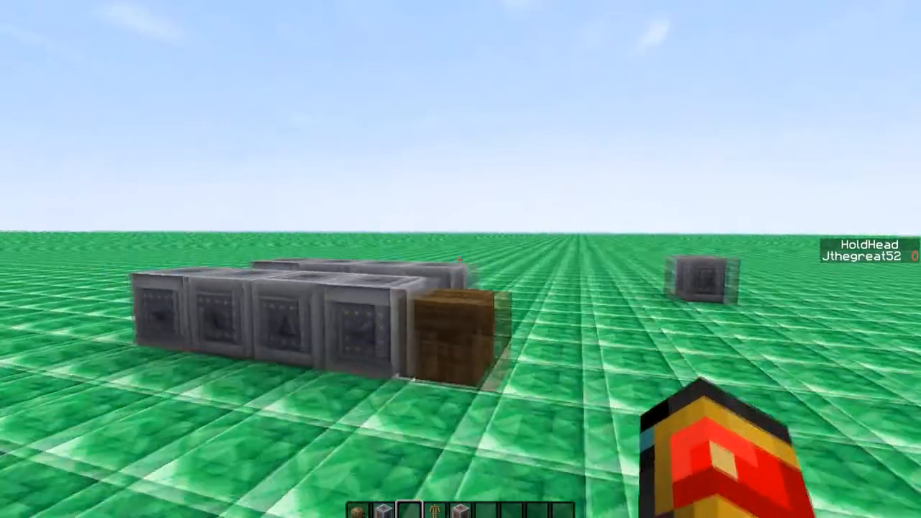
mouse_move(461, 259)
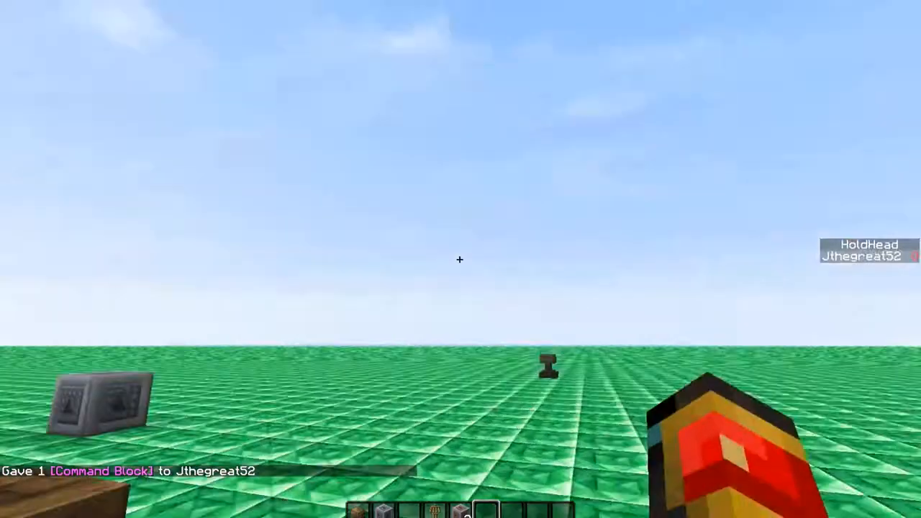
mouse_move(461, 259)
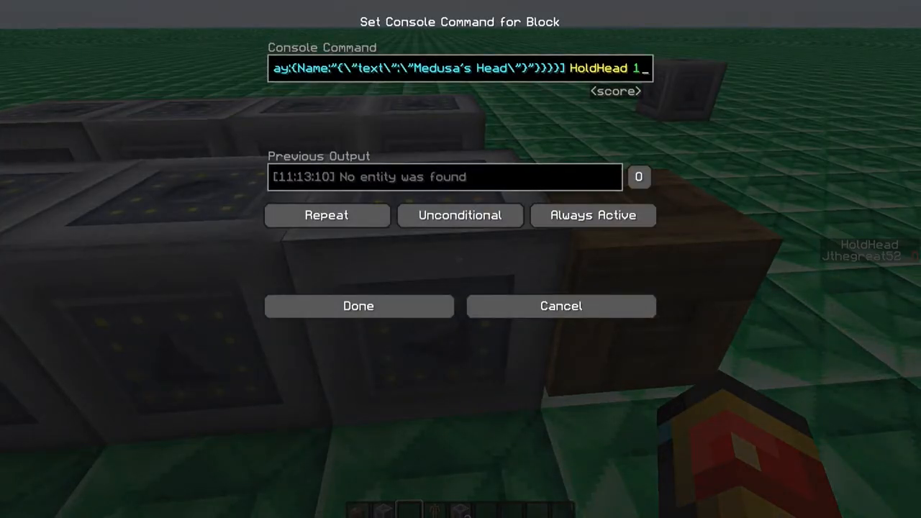
Step: Confirm 'scoreboard players add @a[nbt={SelectedItem...Medusa's Head}] HoldHead 1' in three command blocks
text(scoreboard players add @a[nbt={SelectedItem:{tag:{displ)
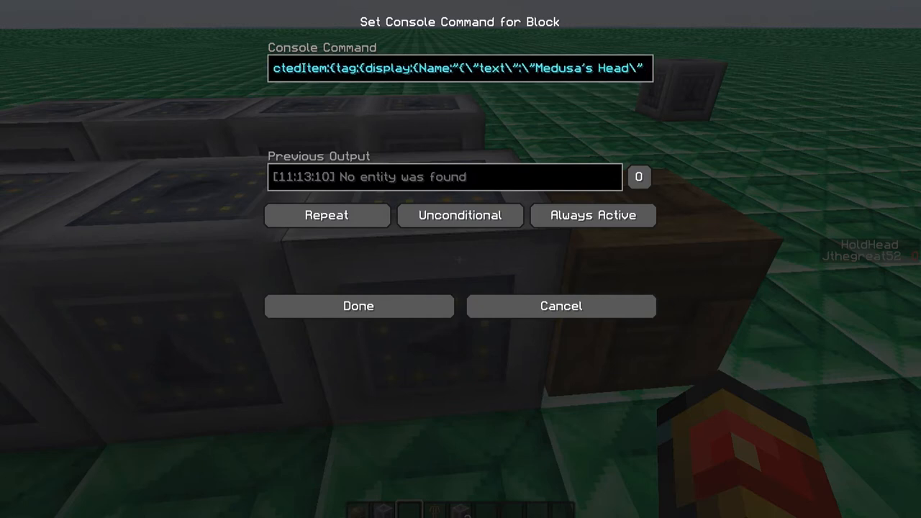
click(357, 305)
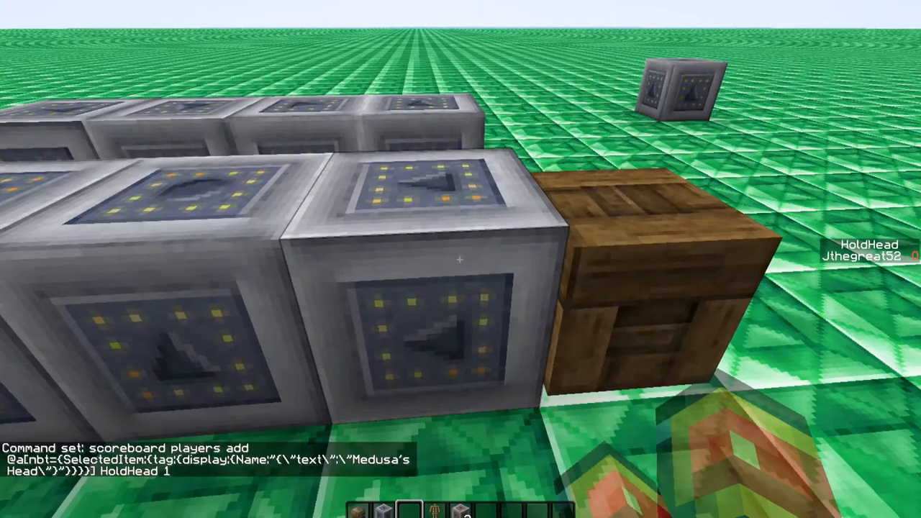
key(e)
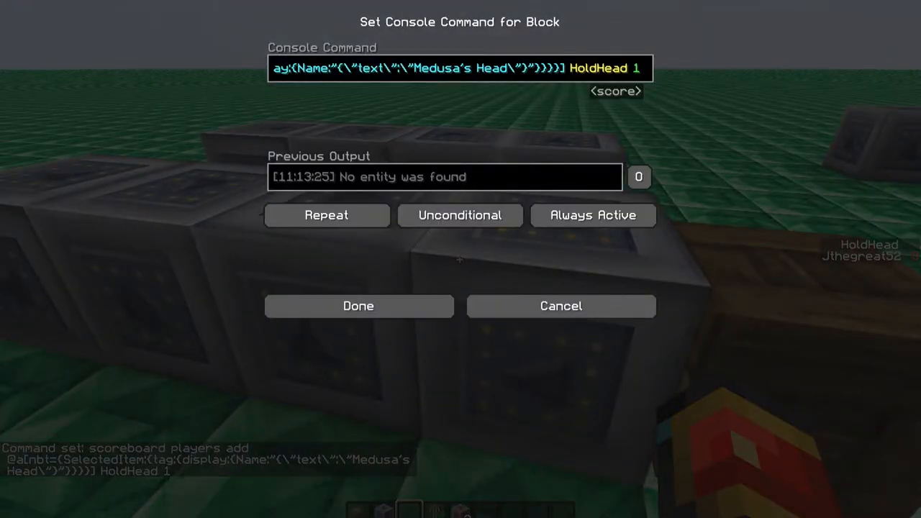
click(358, 305)
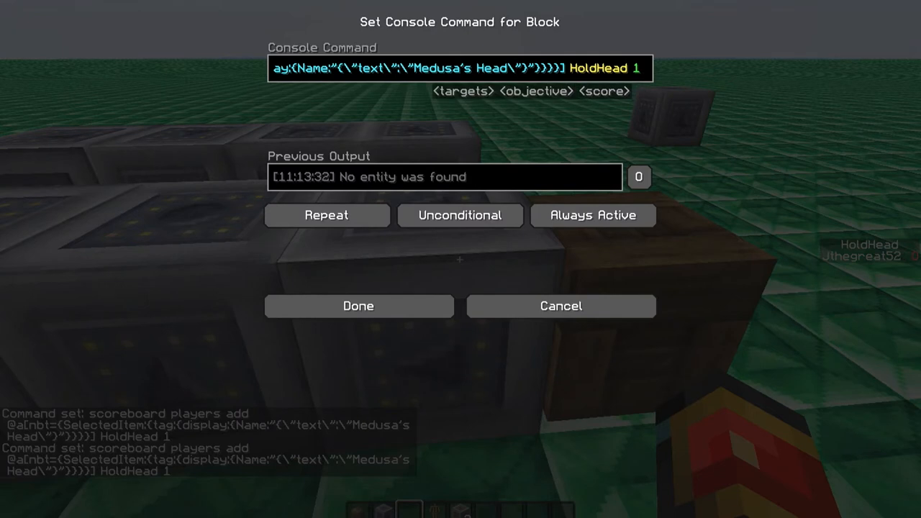
double_click(492, 67)
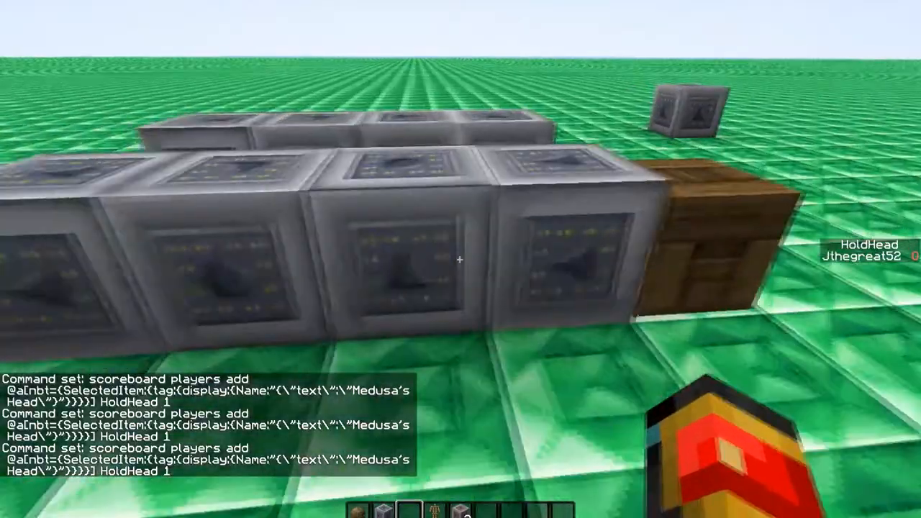
mouse_move(461, 259)
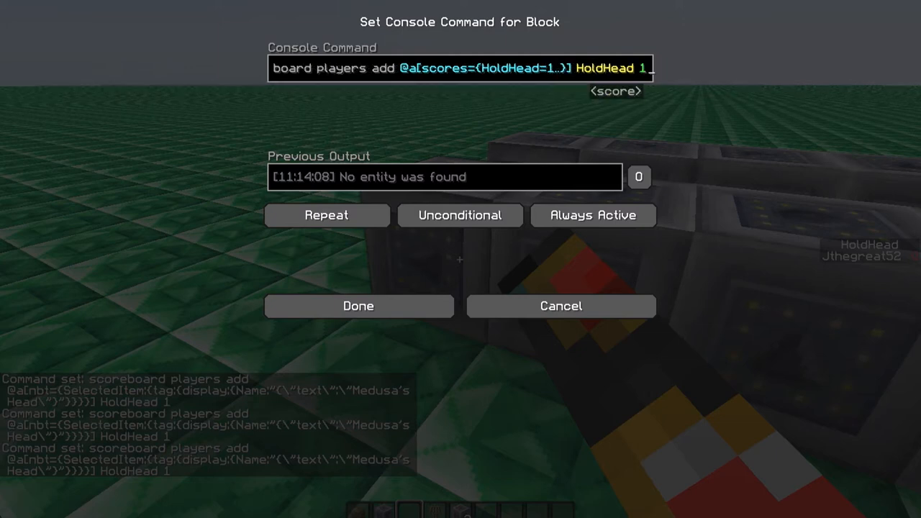
Step: Confirm 'scoreboard players add @a[scores={HoldHead=1..}] HoldHead 1' in the next block
click(357, 305)
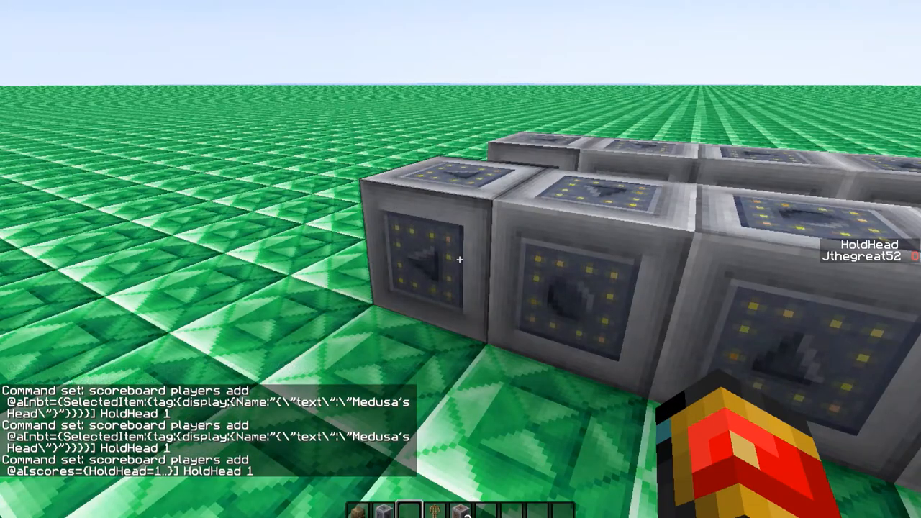
mouse_move(460, 259)
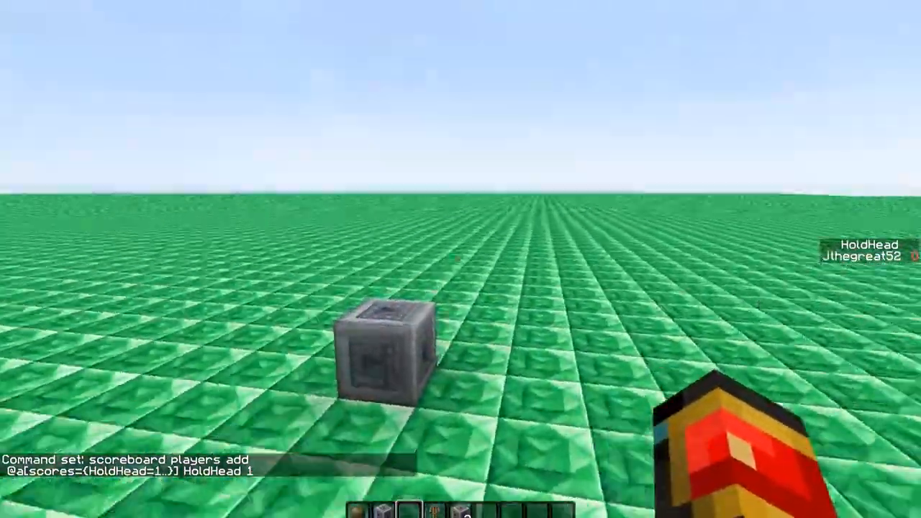
mouse_move(461, 259)
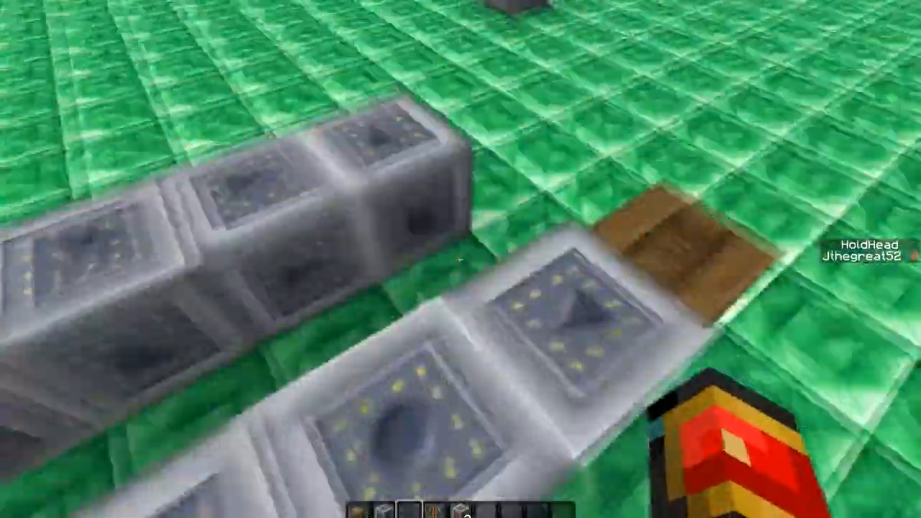
mouse_move(460, 259)
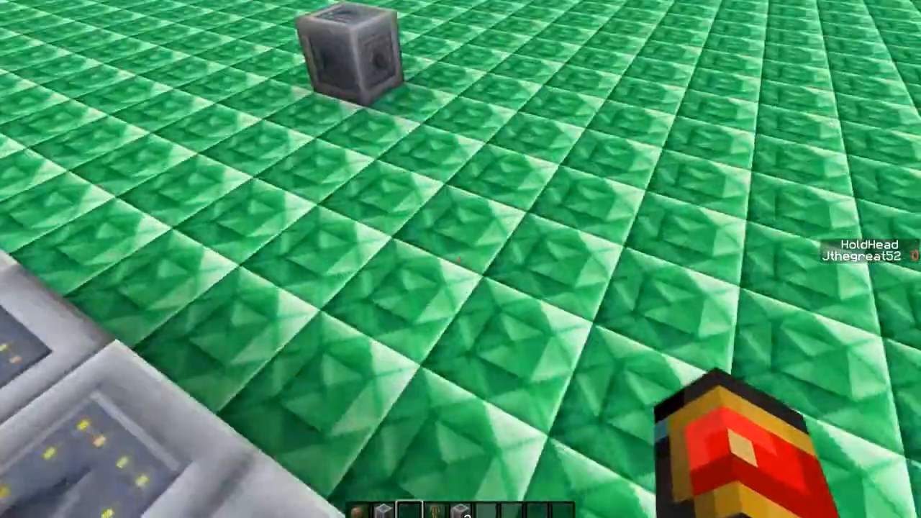
mouse_move(461, 259)
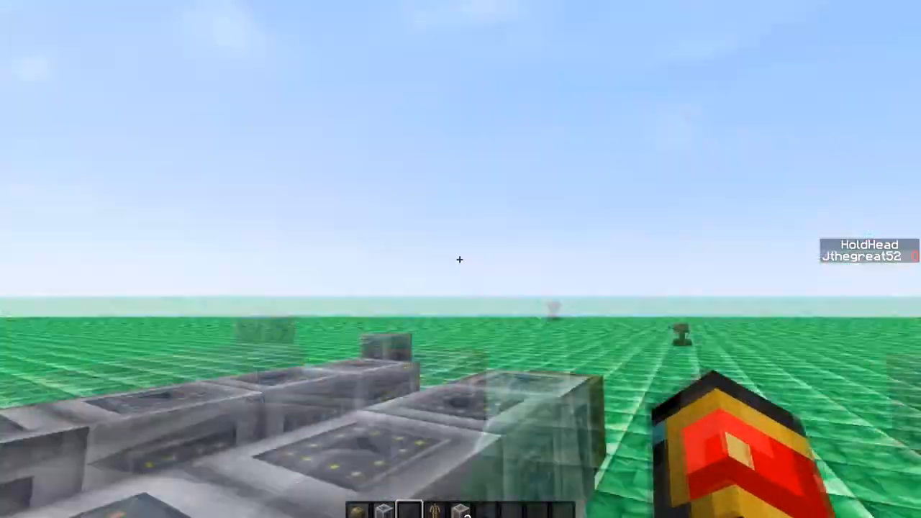
mouse_move(460, 259)
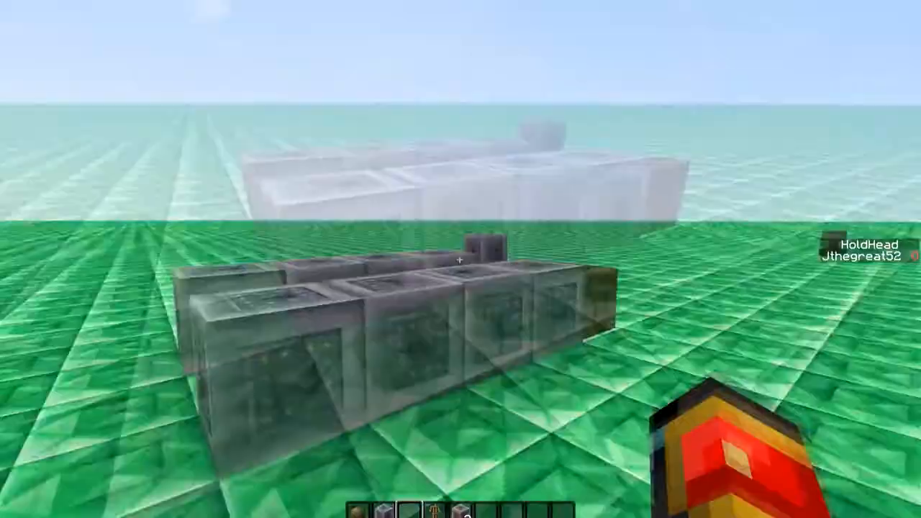
mouse_move(460, 259)
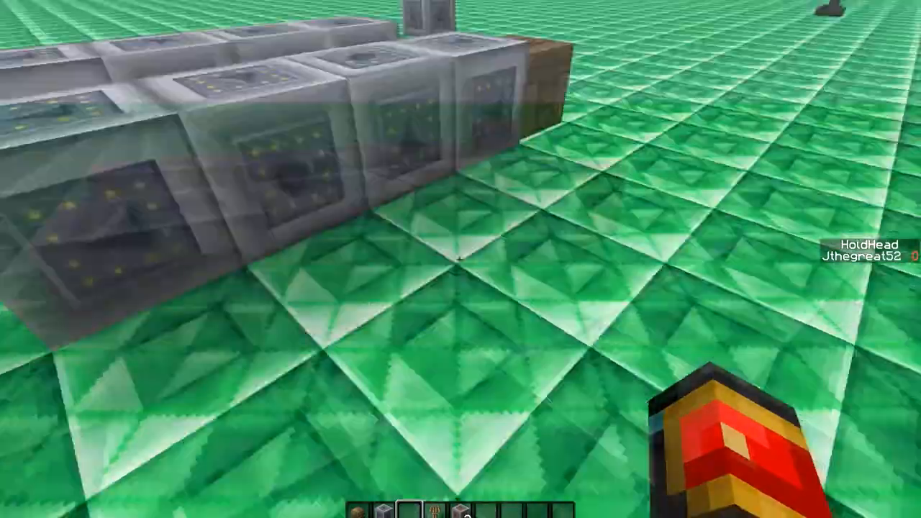
mouse_move(460, 259)
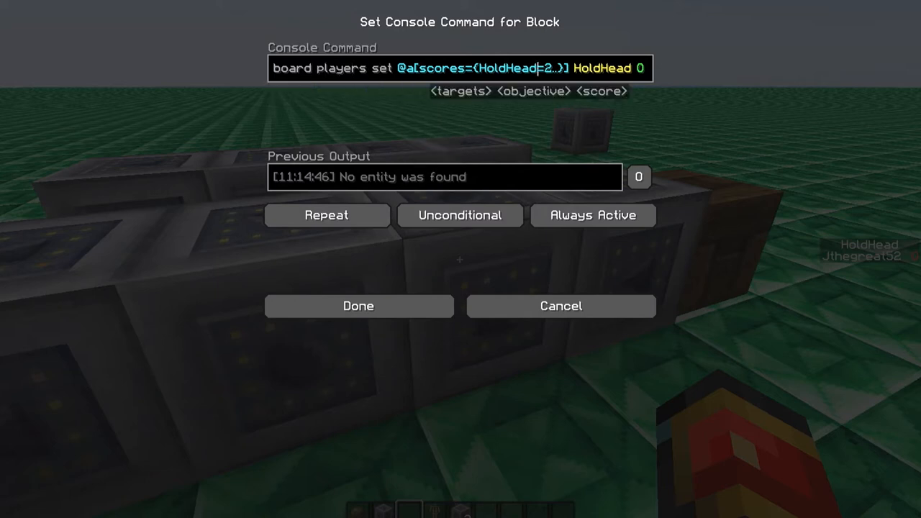
Step: Confirm 'scoreboard players set @a[scores={HoldHead=2..}] HoldHead 0' in the next block
click(357, 305)
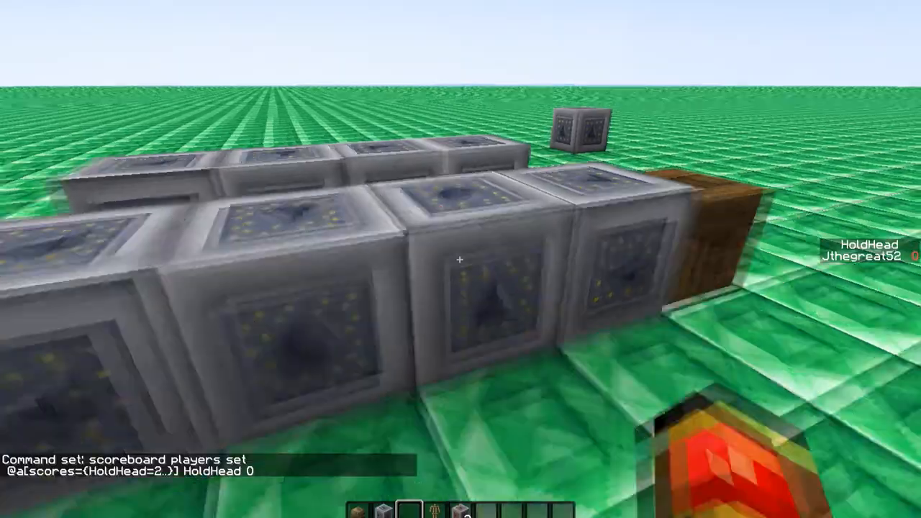
mouse_move(461, 259)
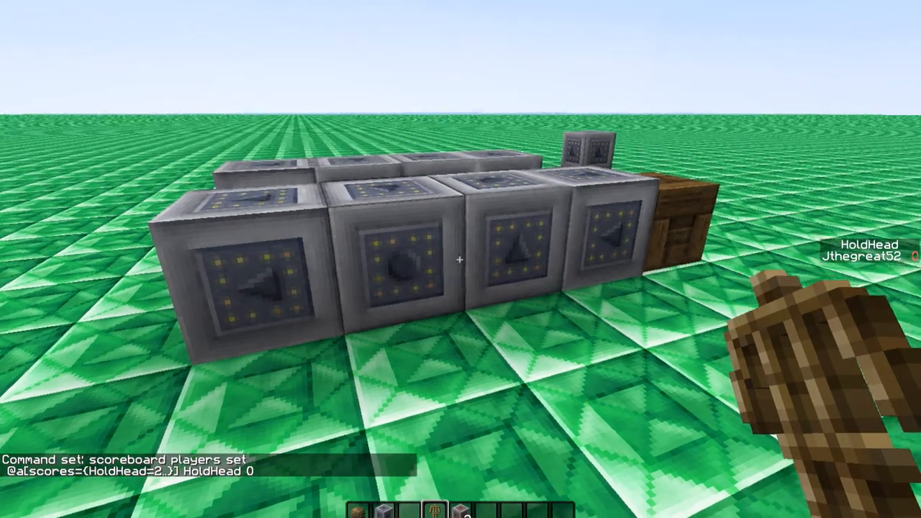
mouse_move(460, 259)
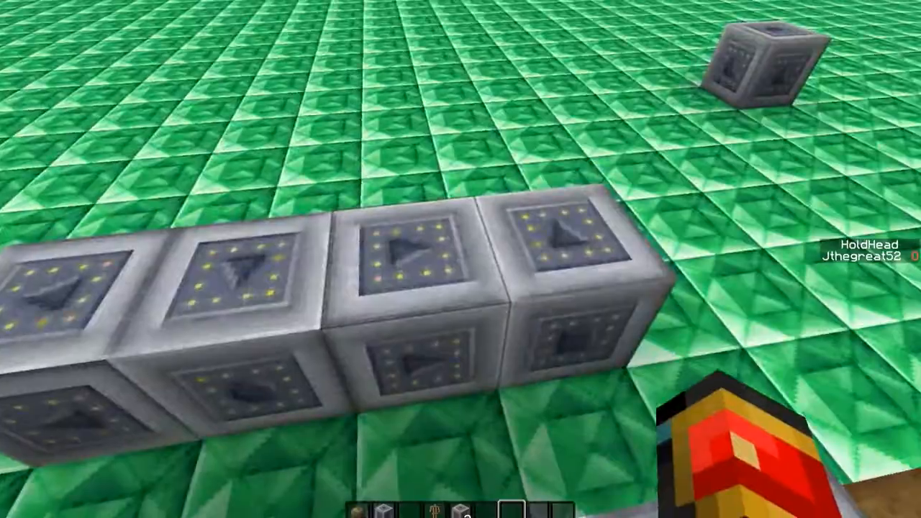
mouse_move(460, 259)
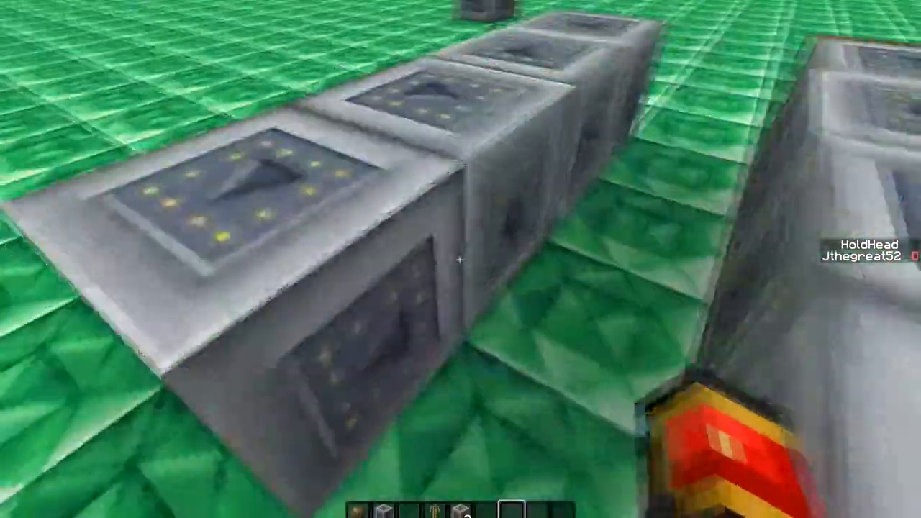
mouse_move(460, 259)
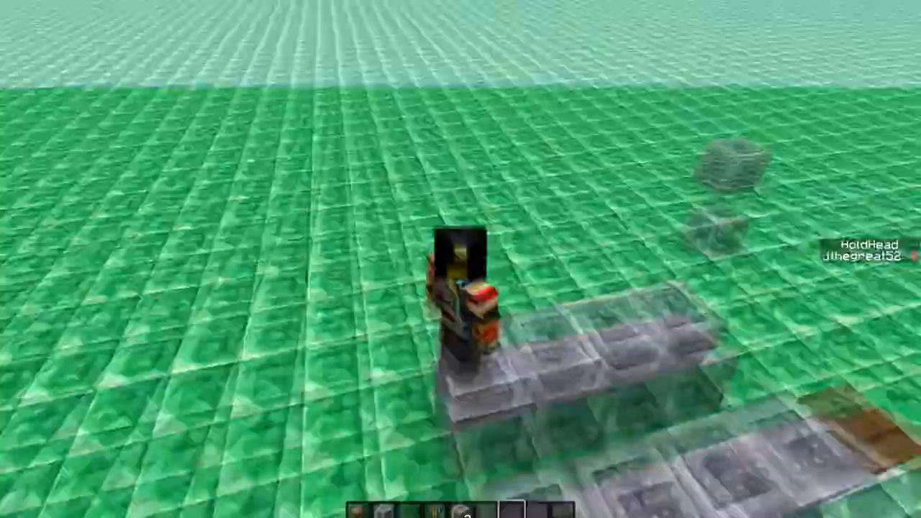
mouse_move(461, 259)
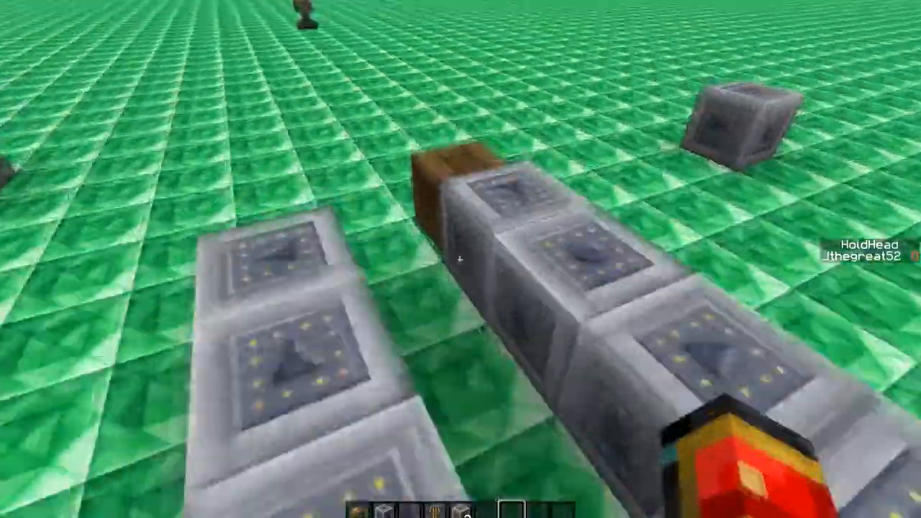
mouse_move(460, 259)
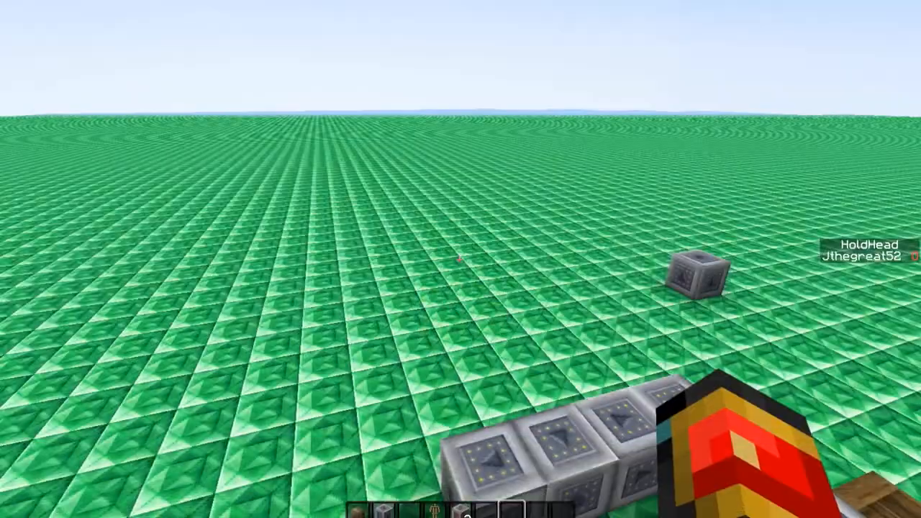
Step: Toggle the F3 debug overlay while approaching the chained command blocks
key(f3)
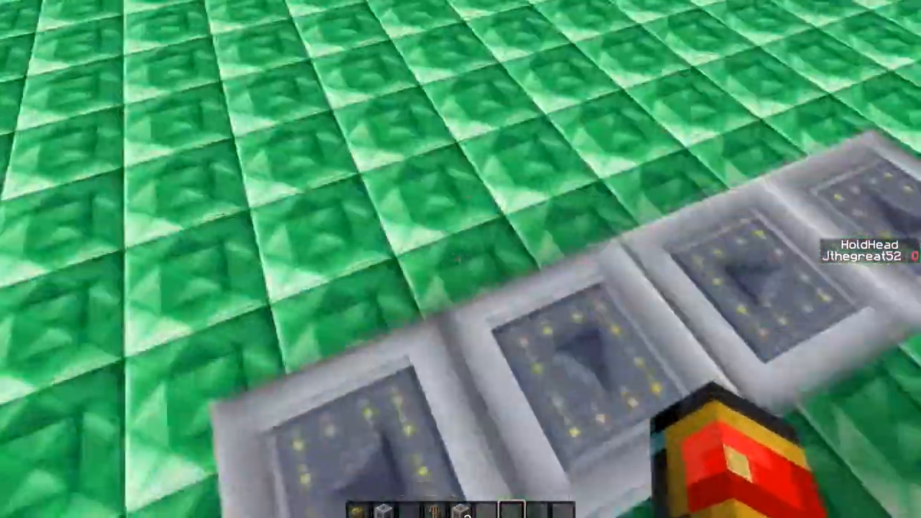
mouse_move(460, 259)
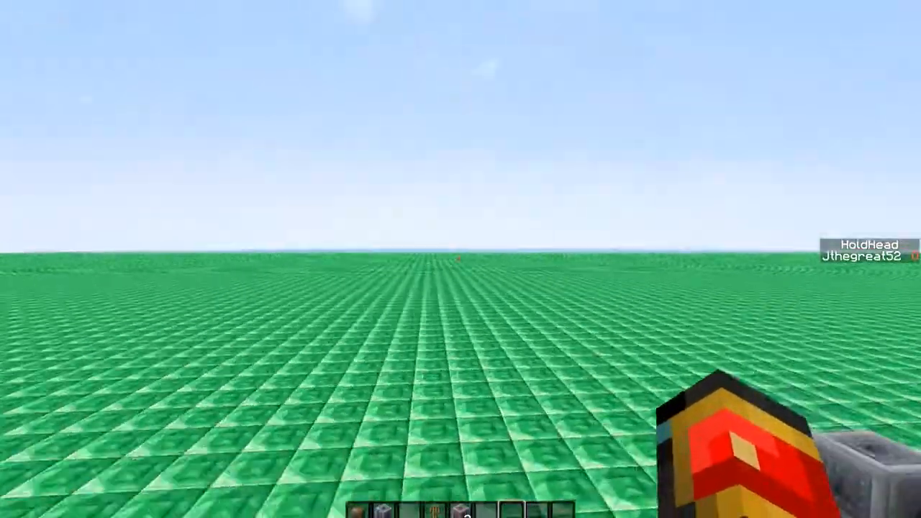
mouse_move(460, 259)
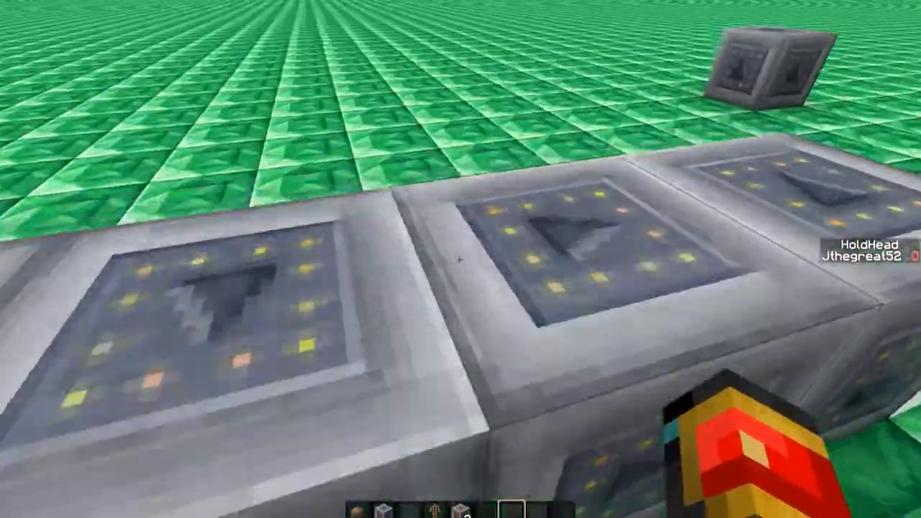
mouse_move(460, 259)
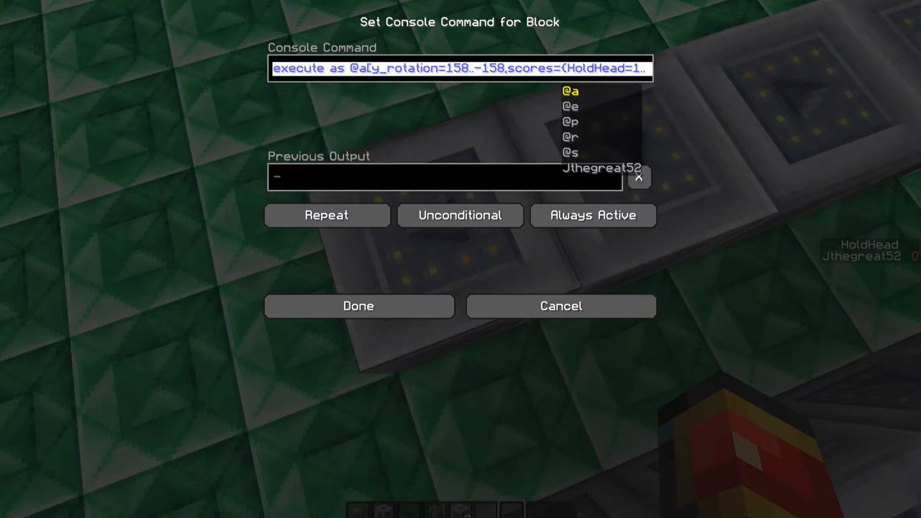
Step: Append 'at @s run effect give @e[' to the block's execute command and close the editor
click(356, 305)
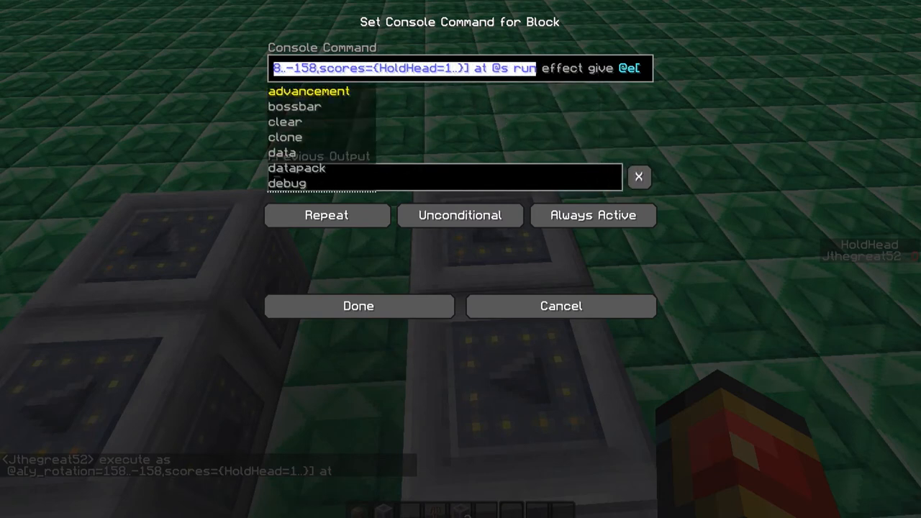
click(356, 305)
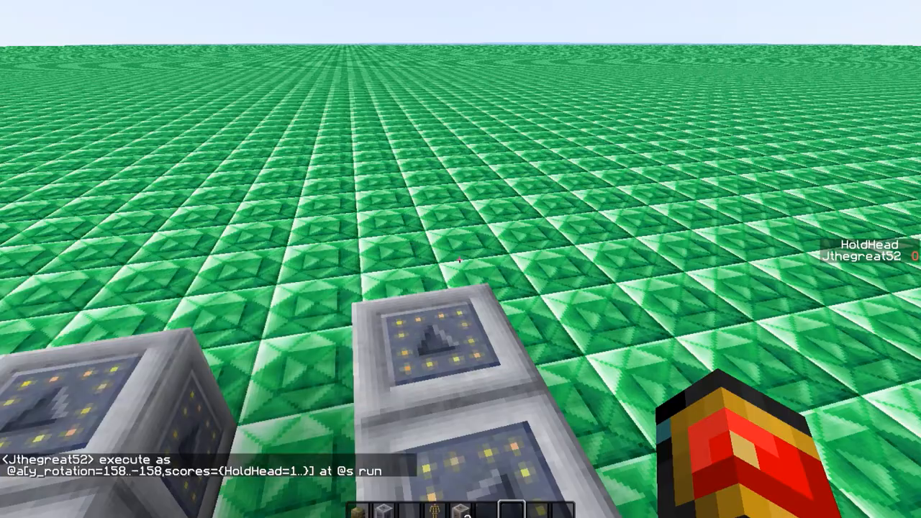
Step: With the debug overlay on, save 'minecraft:slowness 5 10' commands with y_rotation ranges in several blocks
key(F3)
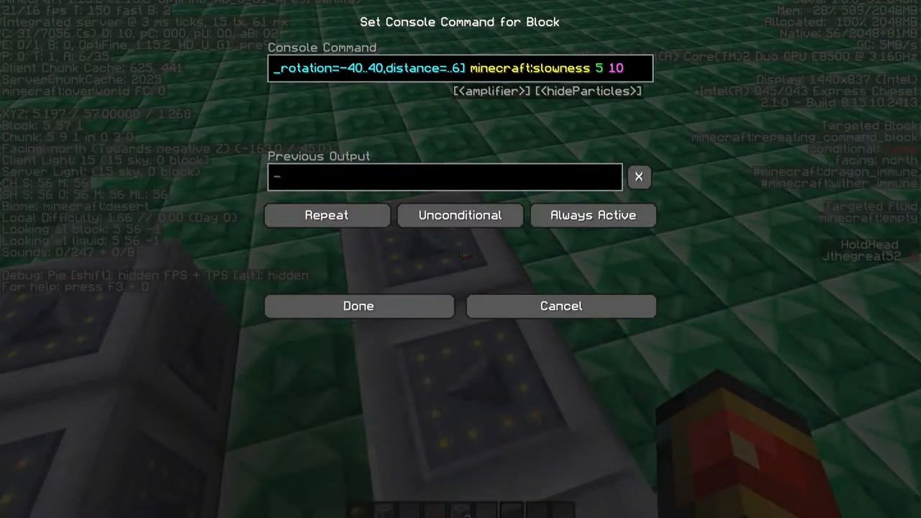
click(357, 305)
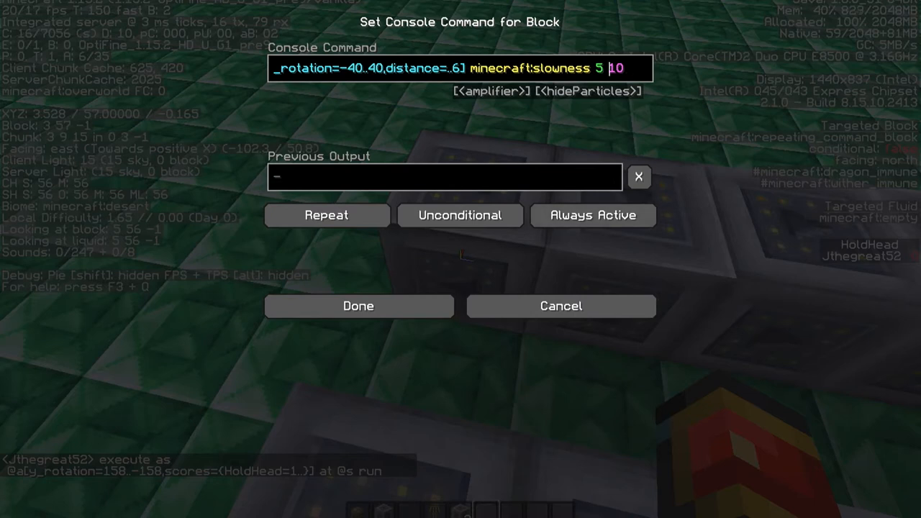
click(358, 305)
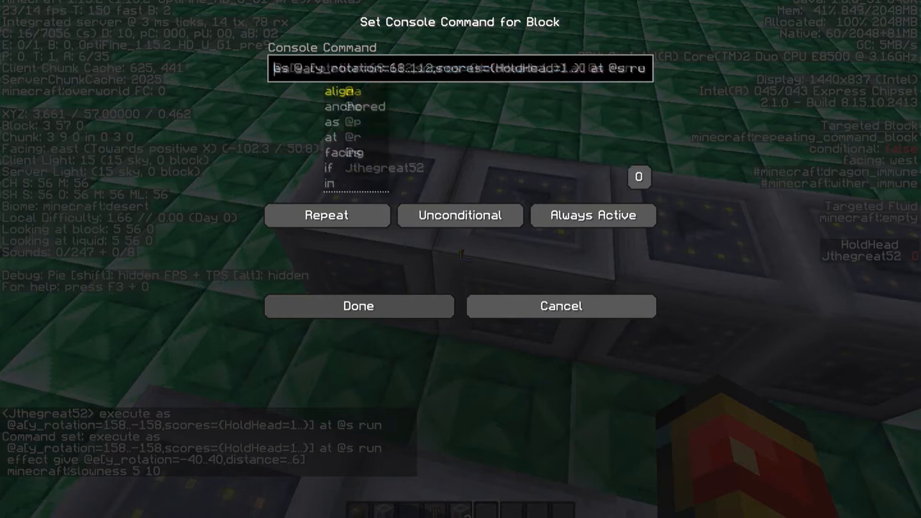
click(357, 305)
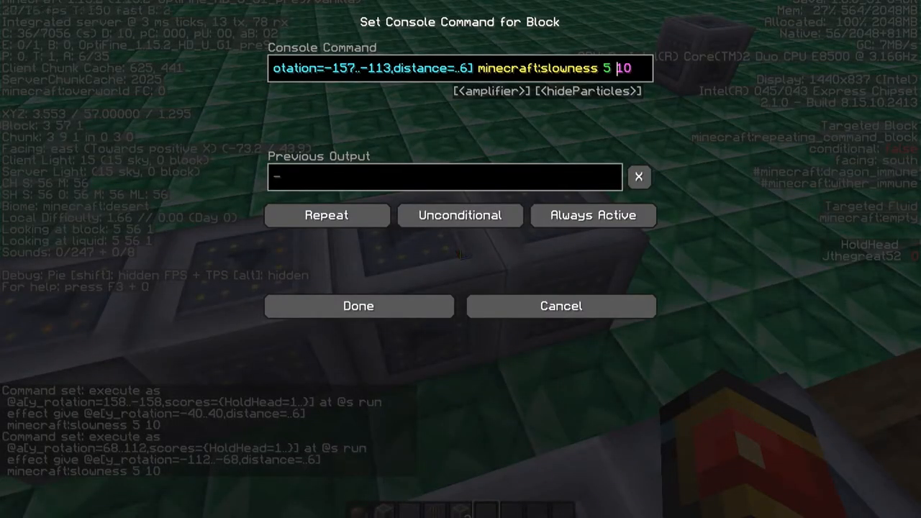
click(357, 305)
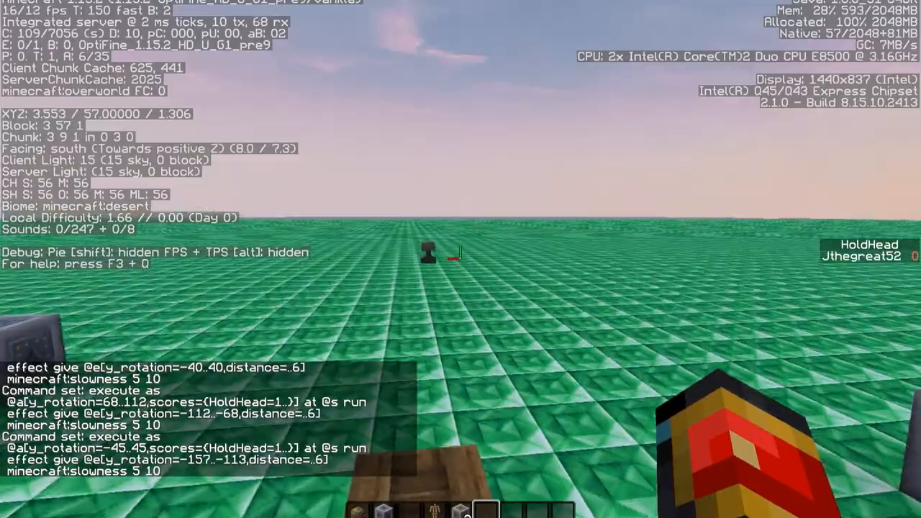
mouse_move(460, 259)
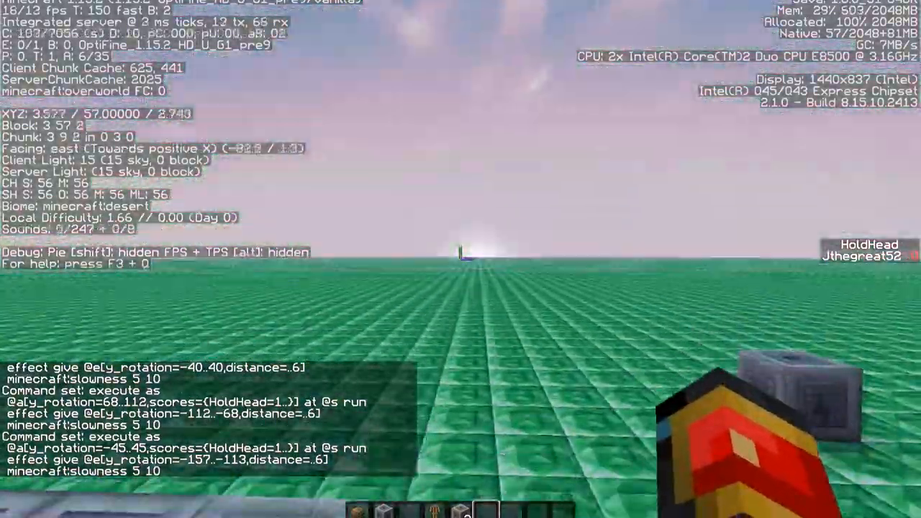
mouse_move(460, 259)
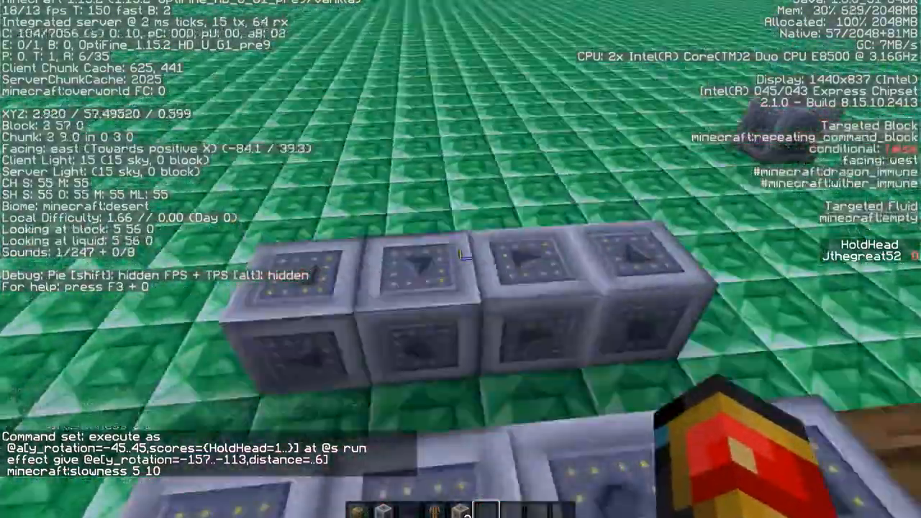
mouse_move(460, 259)
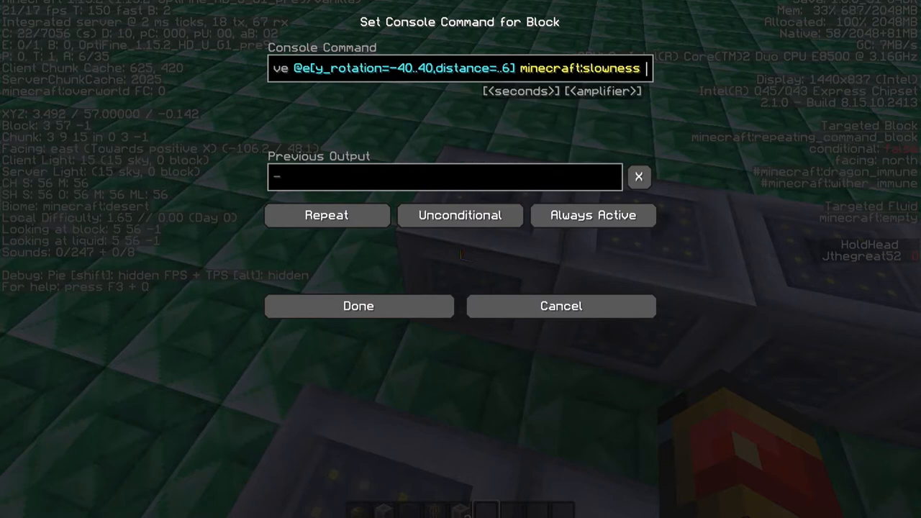
Step: Finish slowness '5 10' and add 'as @a[y_rotation=68..112,scores={HoldHead=1..}] at @s run' in the last blocks
text(5 10)
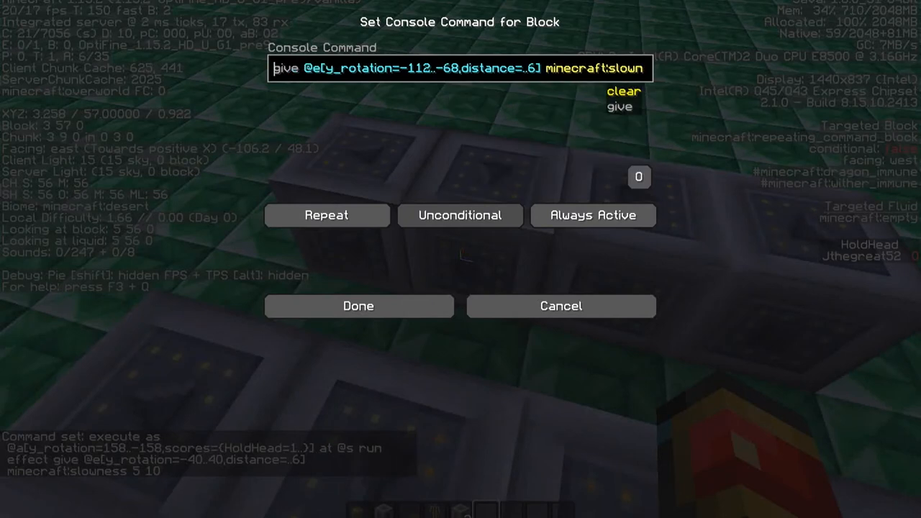
click(357, 305)
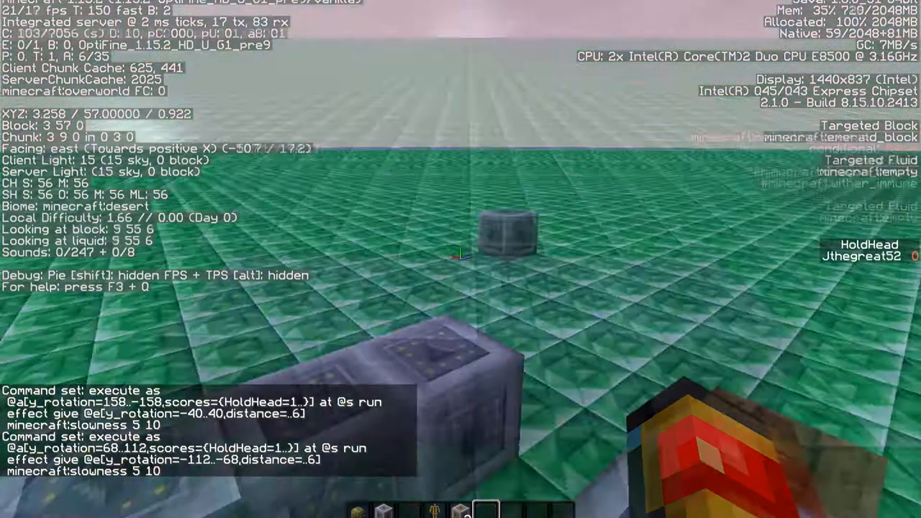
mouse_move(461, 259)
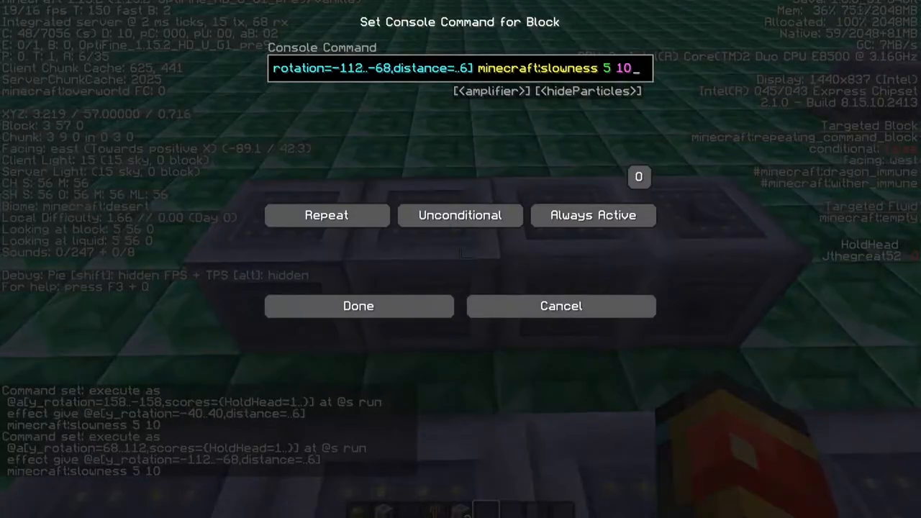
text(as @a[y_rotation=68..112,scores={HoldHead=1..}] at @s run)
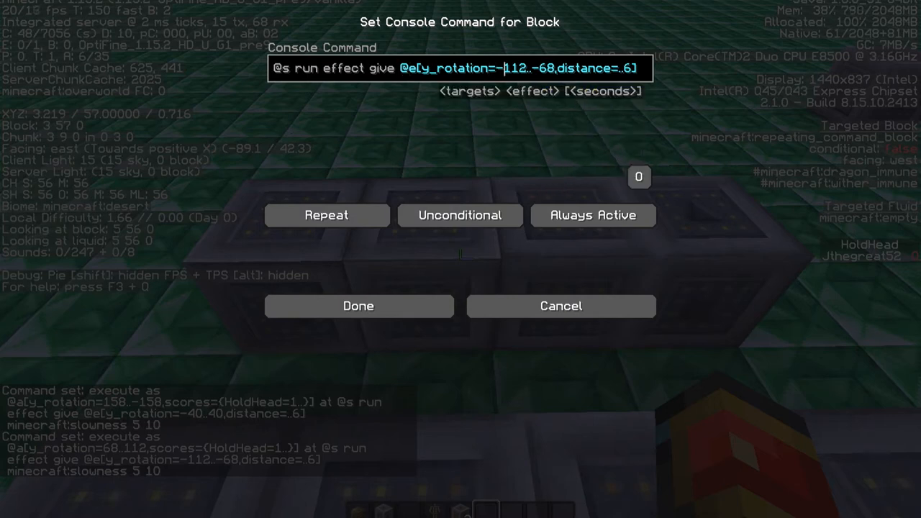
click(356, 305)
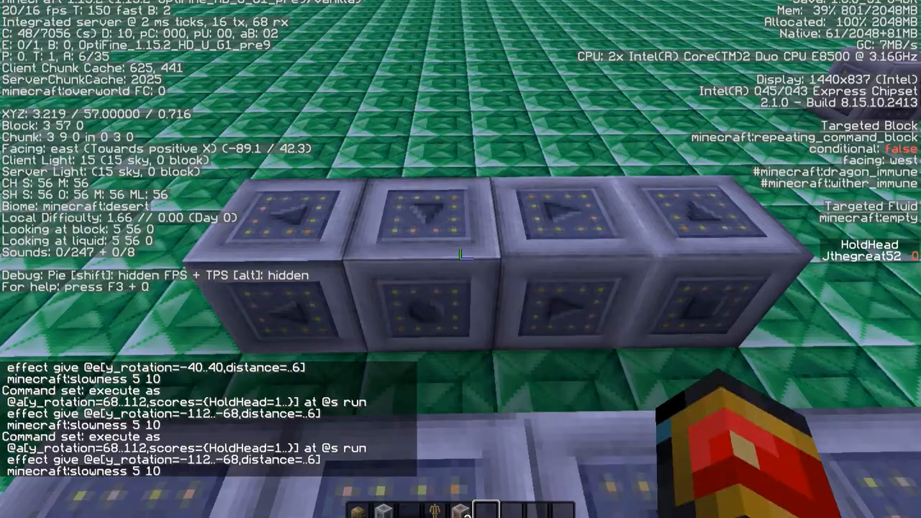
mouse_move(460, 259)
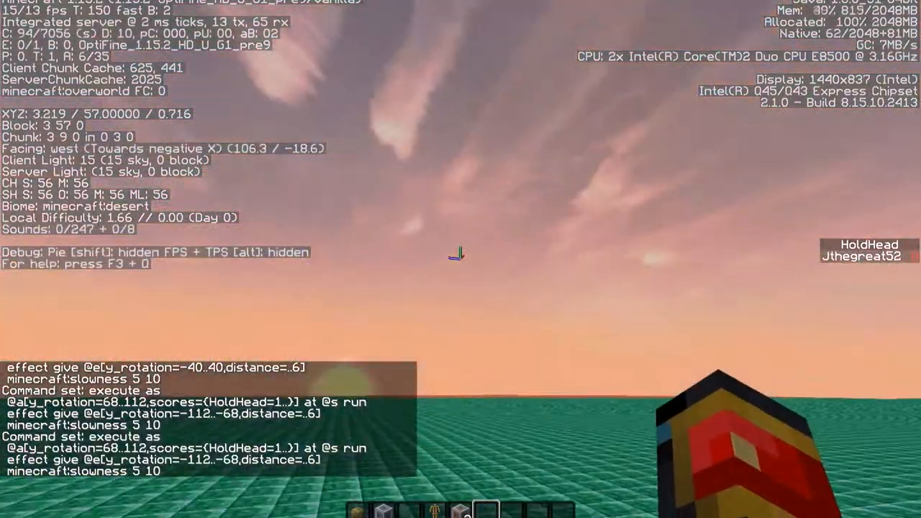
mouse_move(461, 259)
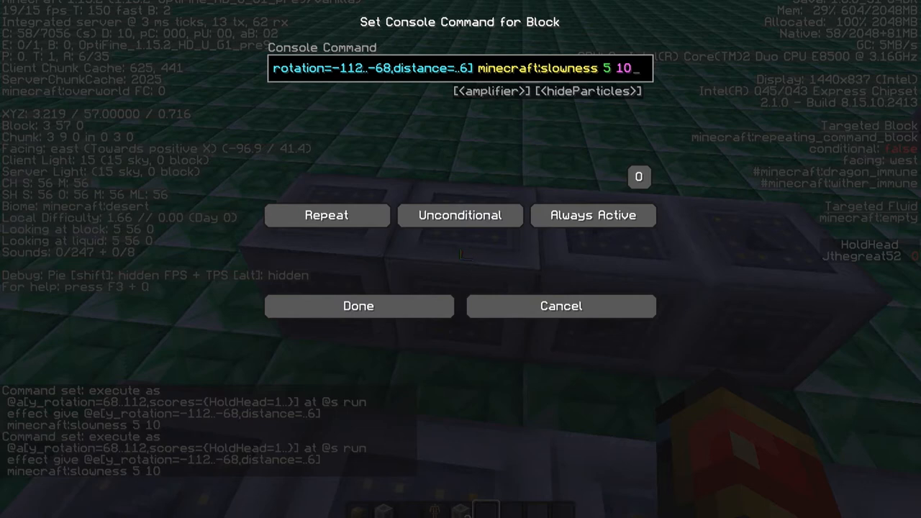
Step: Save the east-facing Slowness command and the mirrored one for facing 68..112 on the next block
click(336, 67)
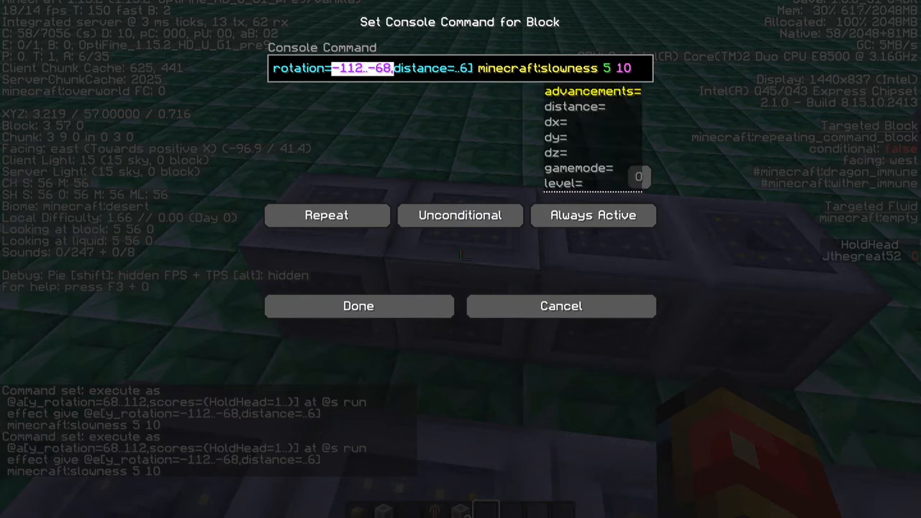
click(356, 305)
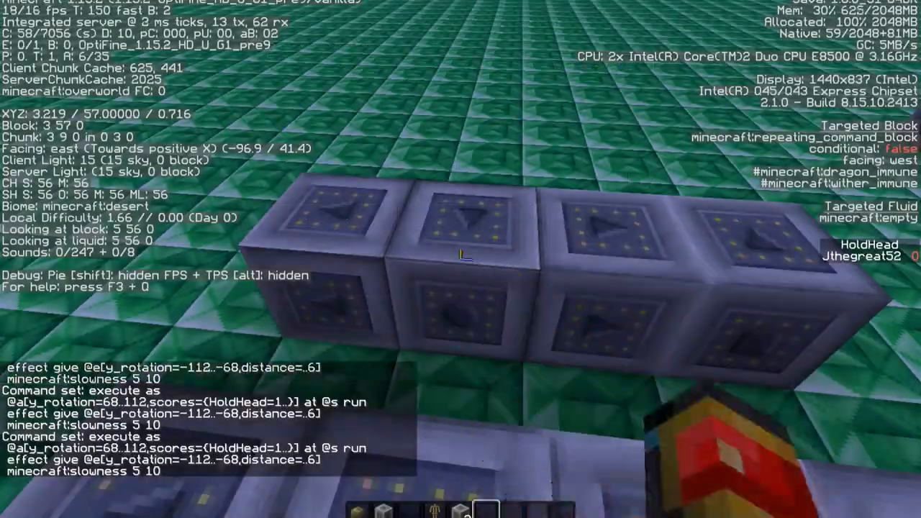
right_click(461, 259)
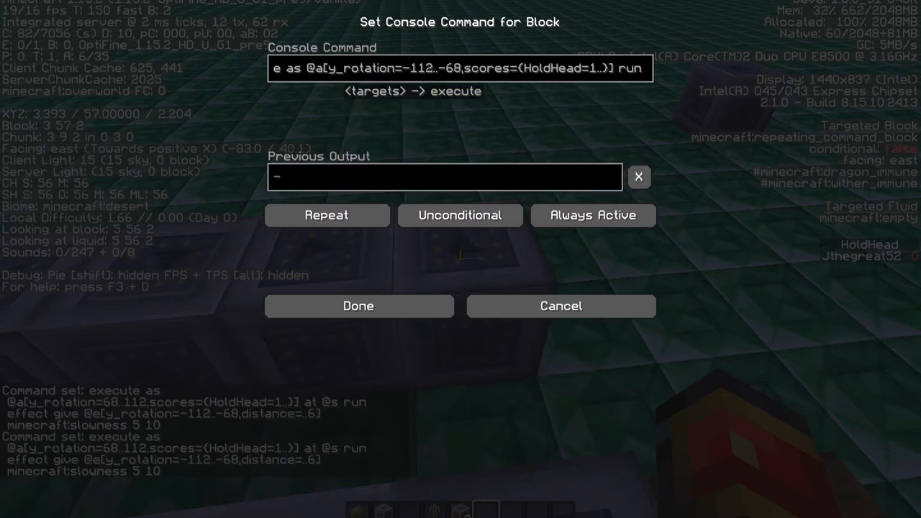
click(357, 305)
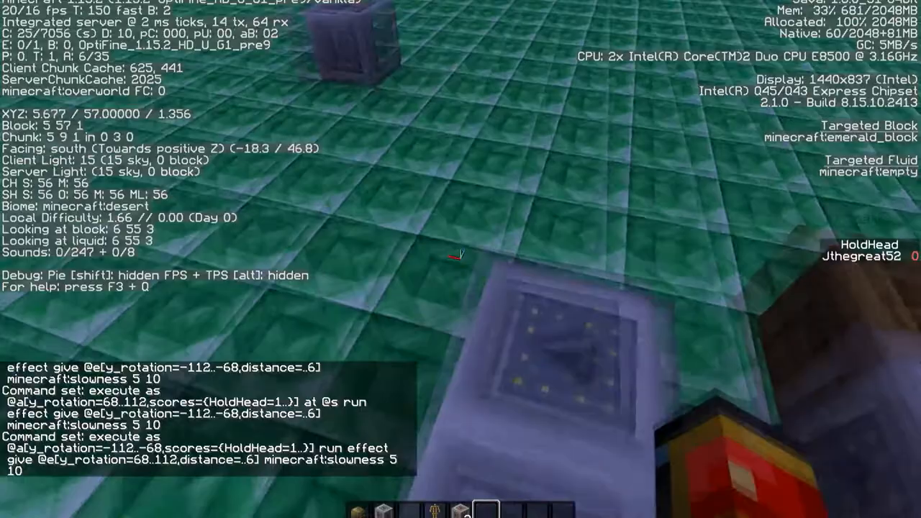
mouse_move(460, 259)
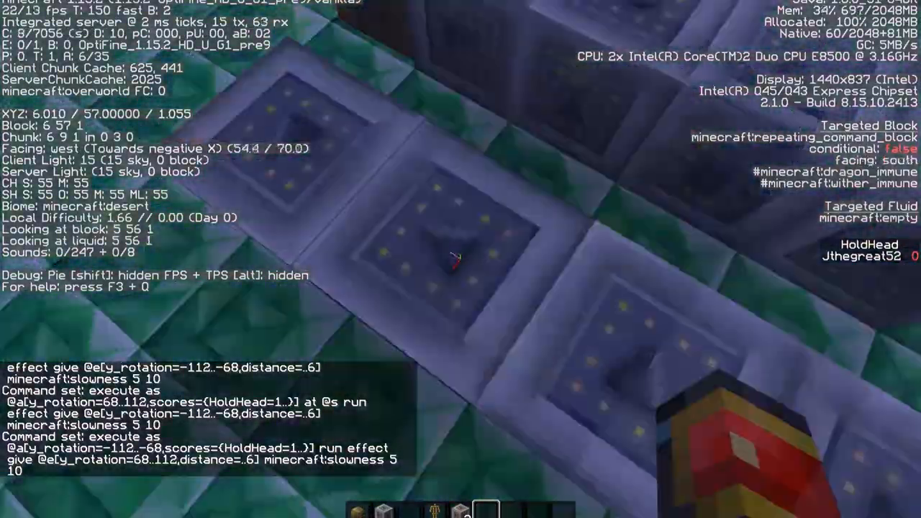
mouse_move(460, 259)
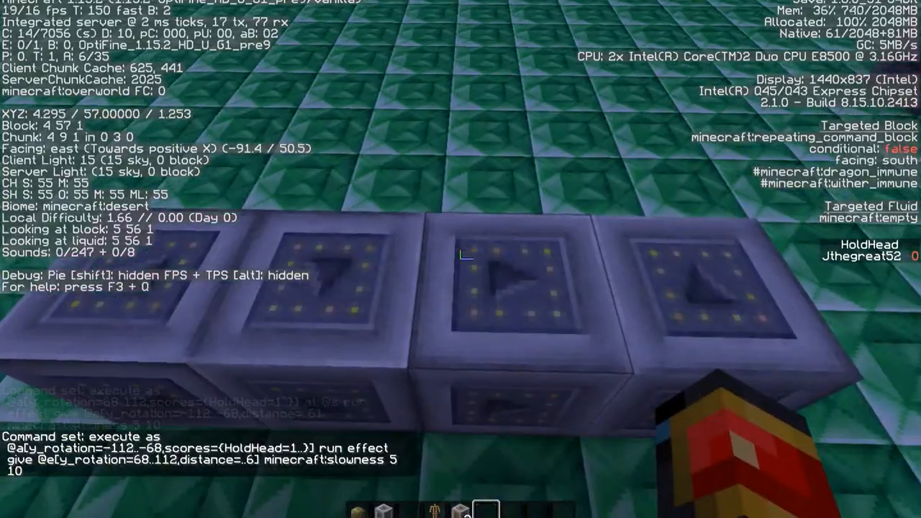
mouse_move(461, 259)
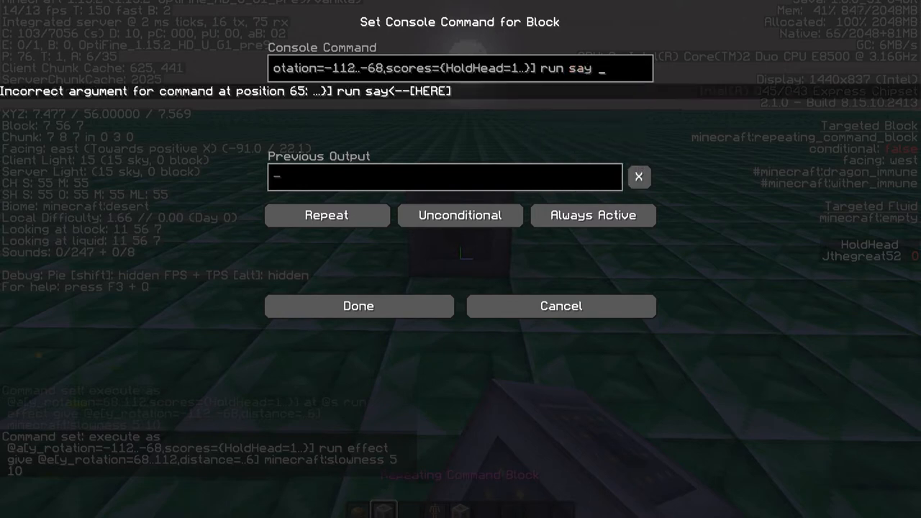
Step: Save 'execute as @a[y_rotation=-112..-68,scores={HoldHead=1..}] run say hi' so chat fills with hi
text(hi)
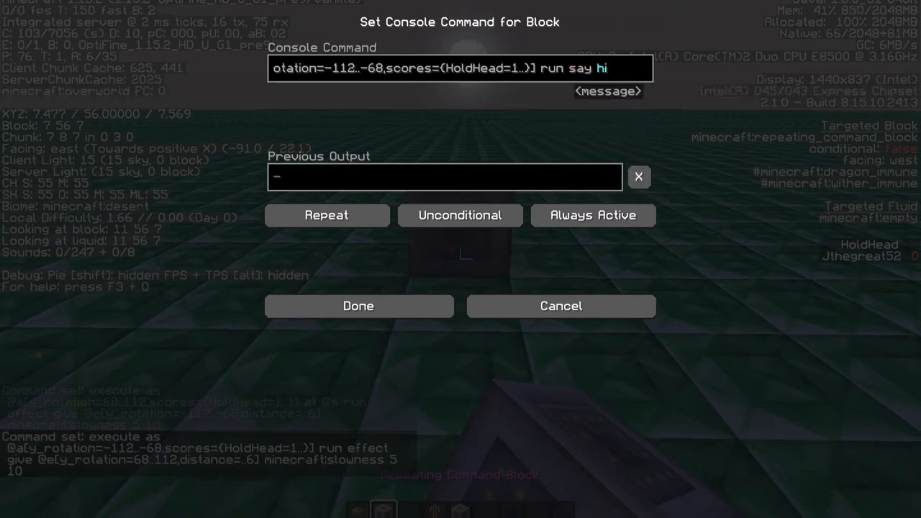
click(359, 305)
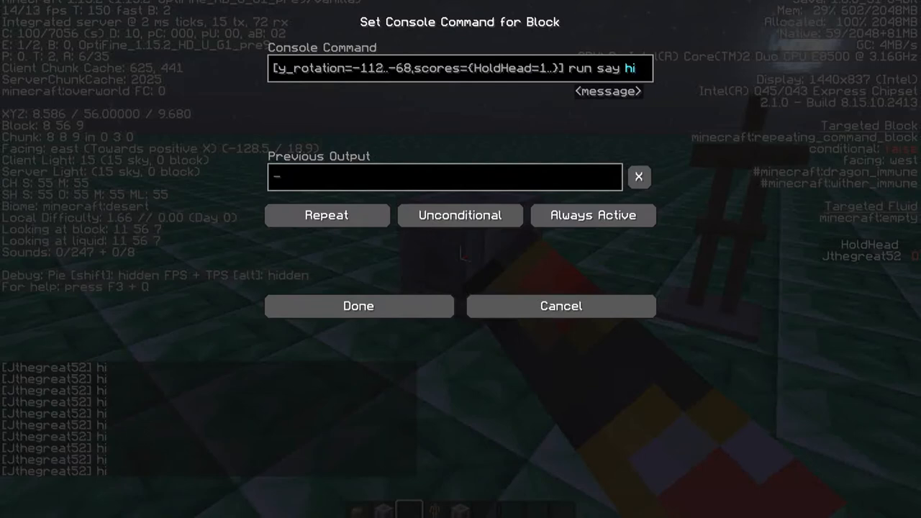
click(357, 305)
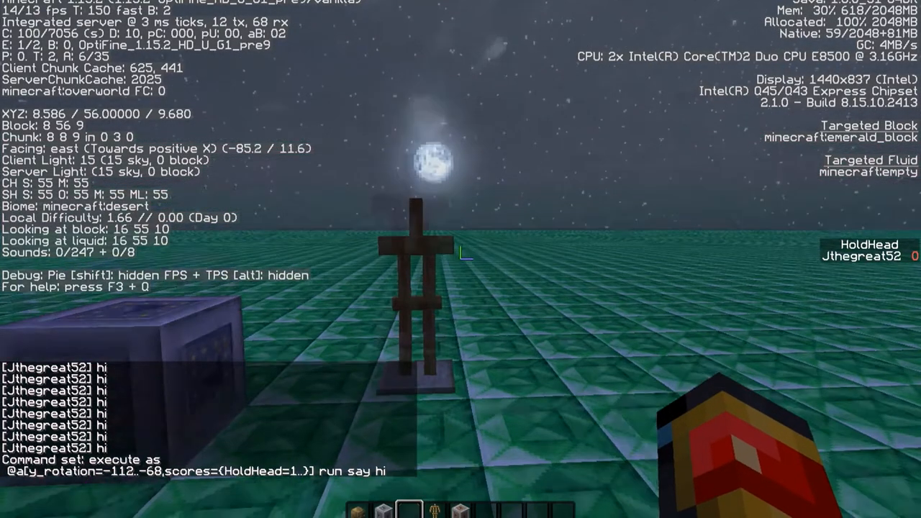
mouse_move(461, 259)
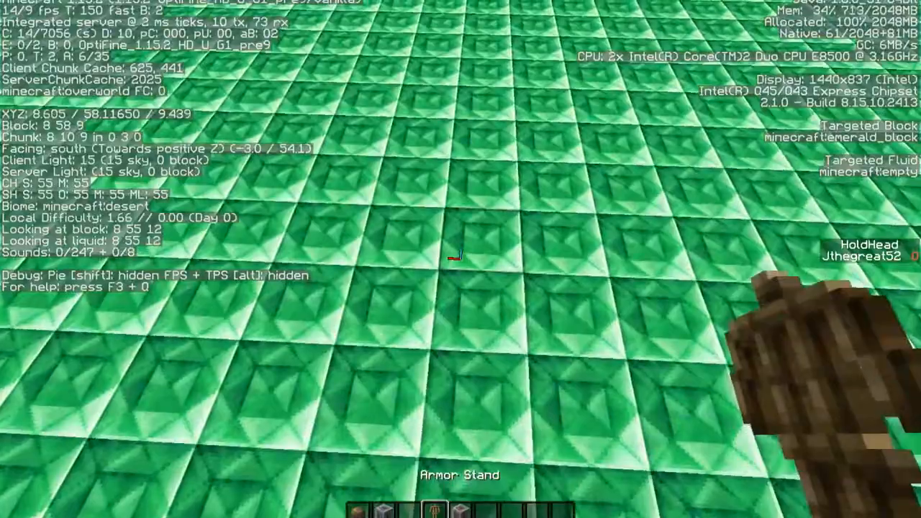
Step: Save the totem_of_undying particle command at players with HoldHead score 1
click(454, 255)
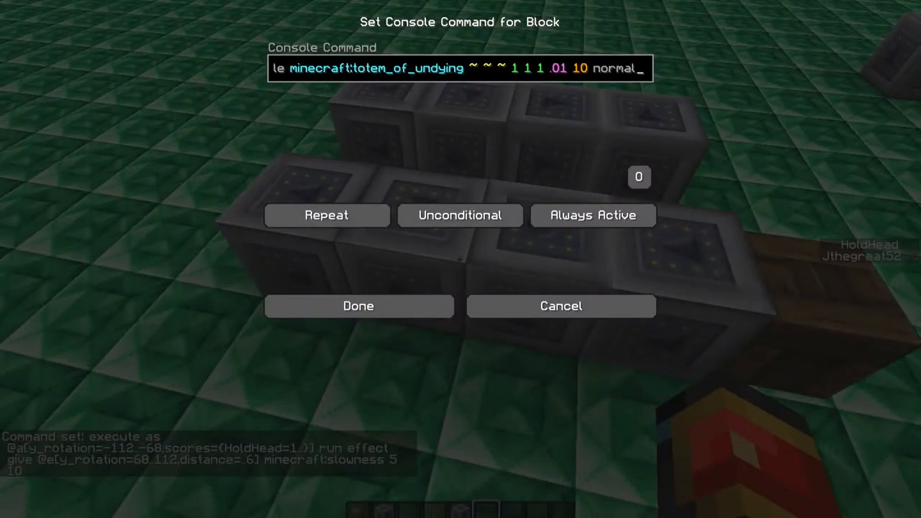
click(358, 305)
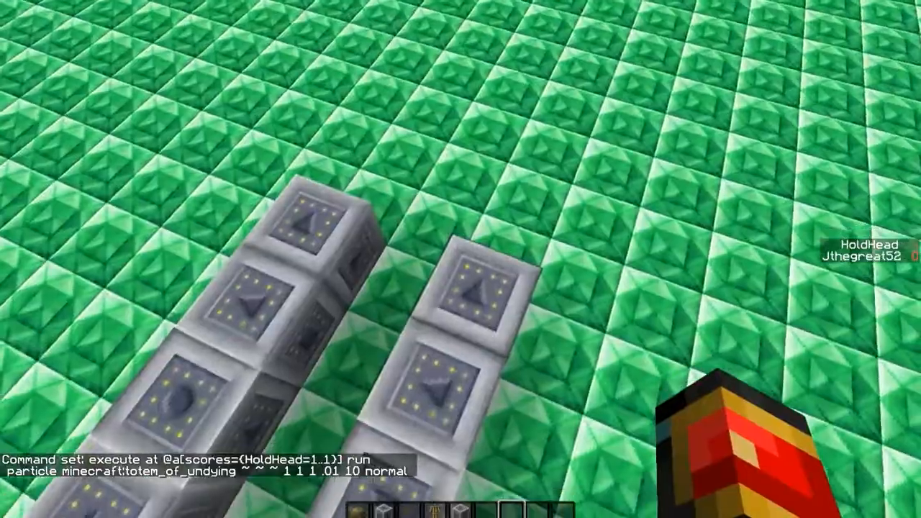
mouse_move(460, 259)
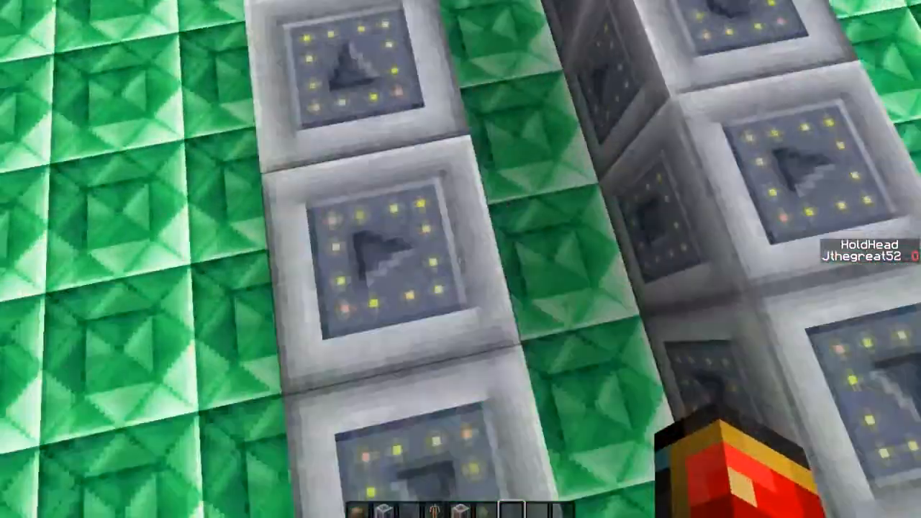
mouse_move(460, 259)
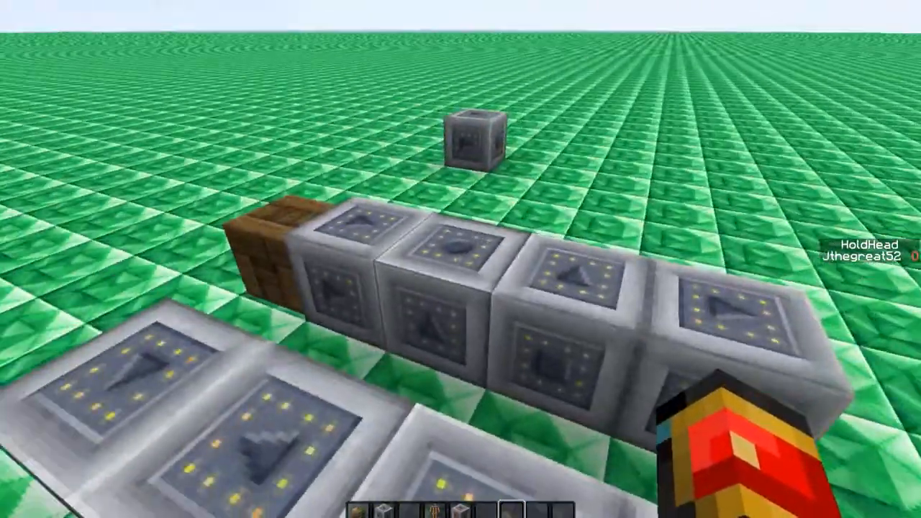
mouse_move(460, 259)
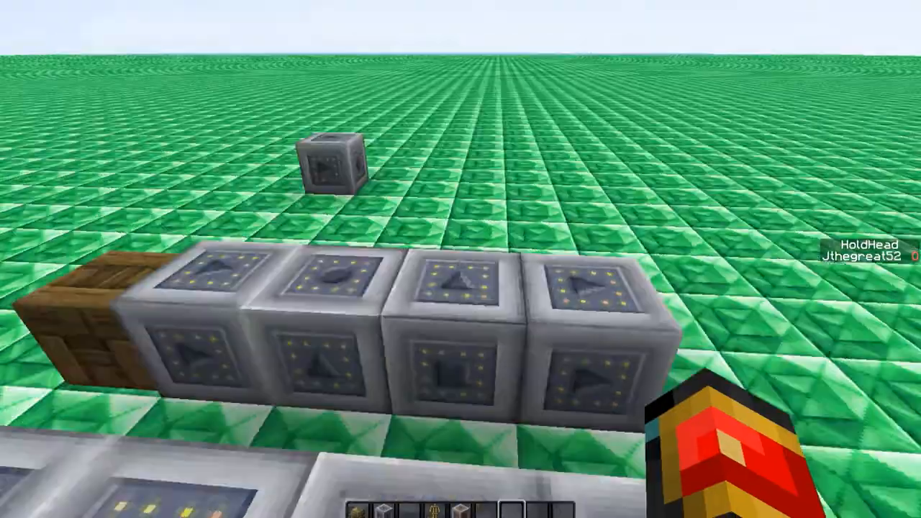
mouse_move(460, 259)
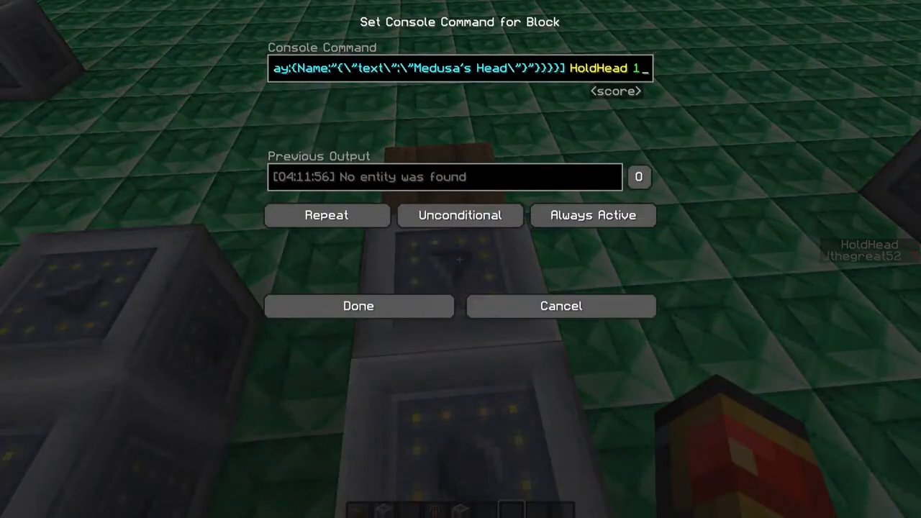
Step: Close the HoldHead scoring command and bring up the standalone block's say hi command
click(356, 305)
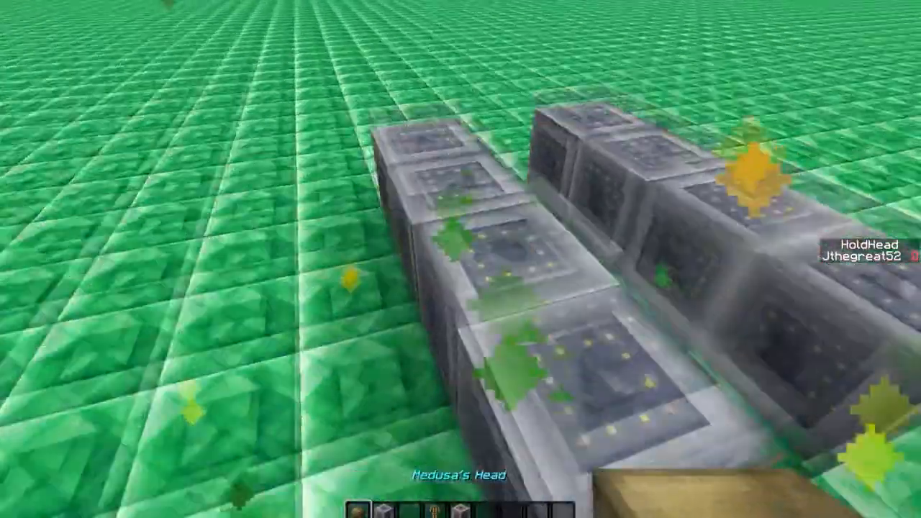
mouse_move(460, 259)
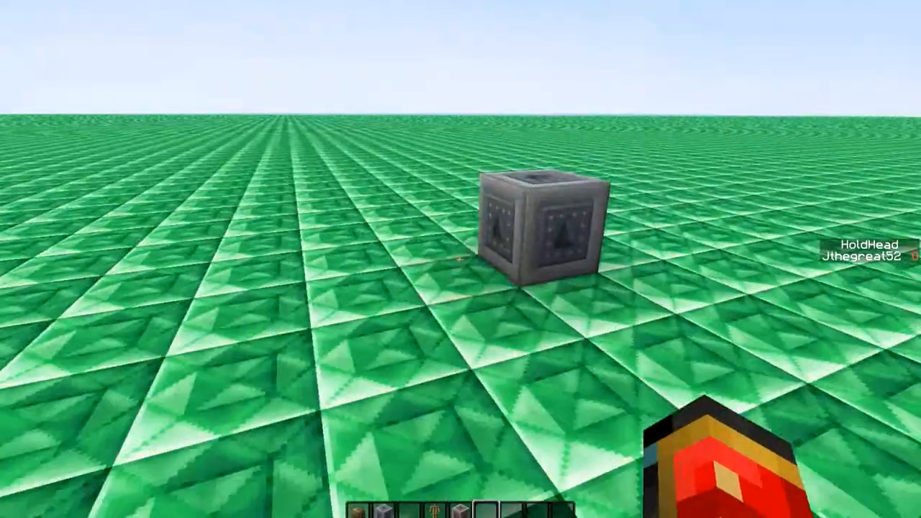
right_click(535, 223)
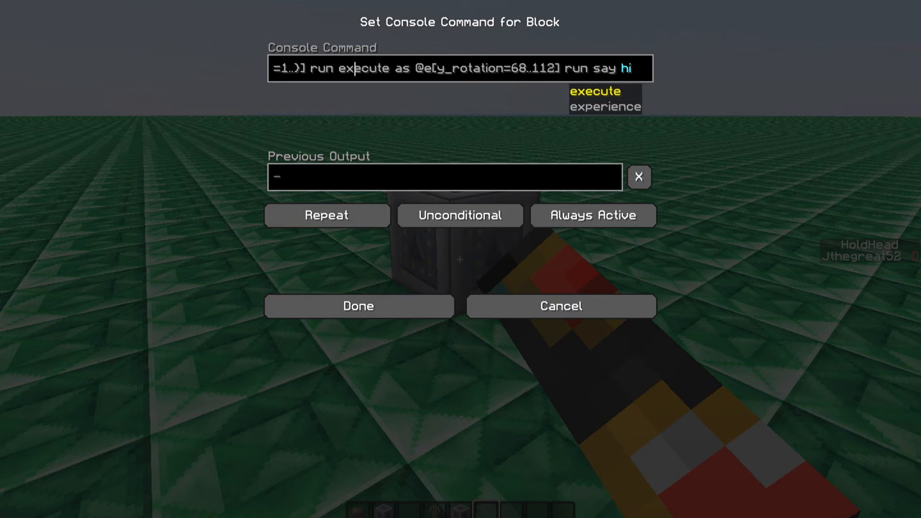
Step: Close the say hi command editor and return to the emerald flatland
click(357, 305)
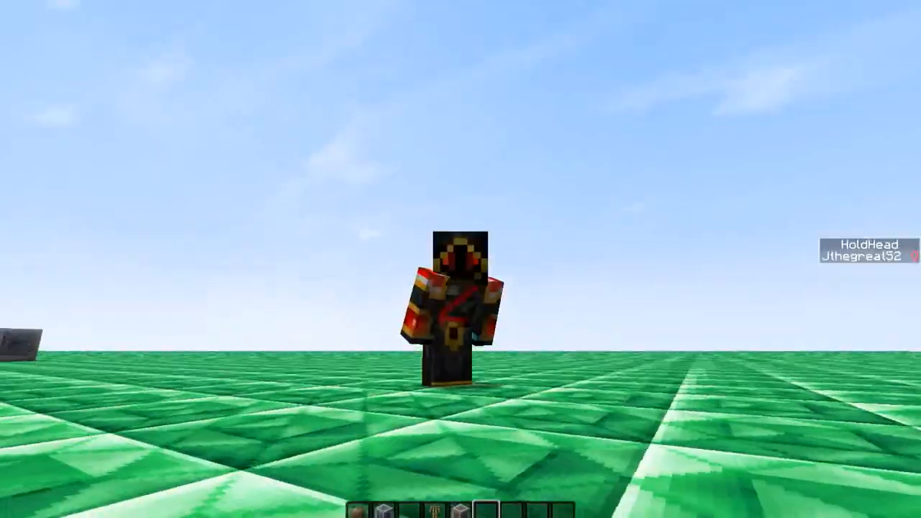
mouse_move(460, 259)
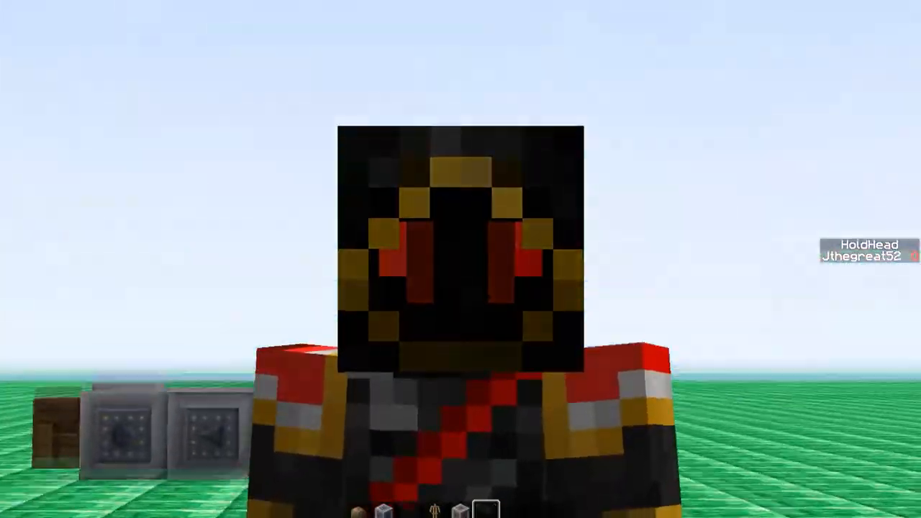
mouse_move(460, 259)
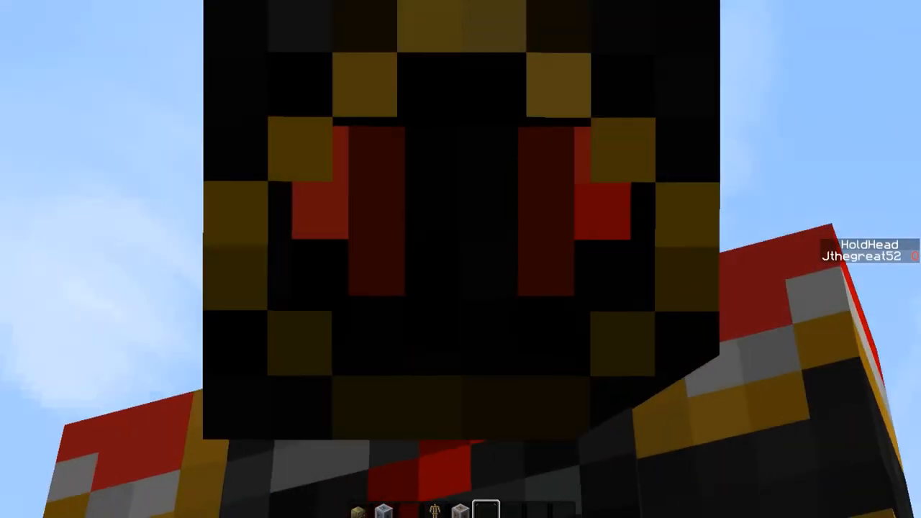